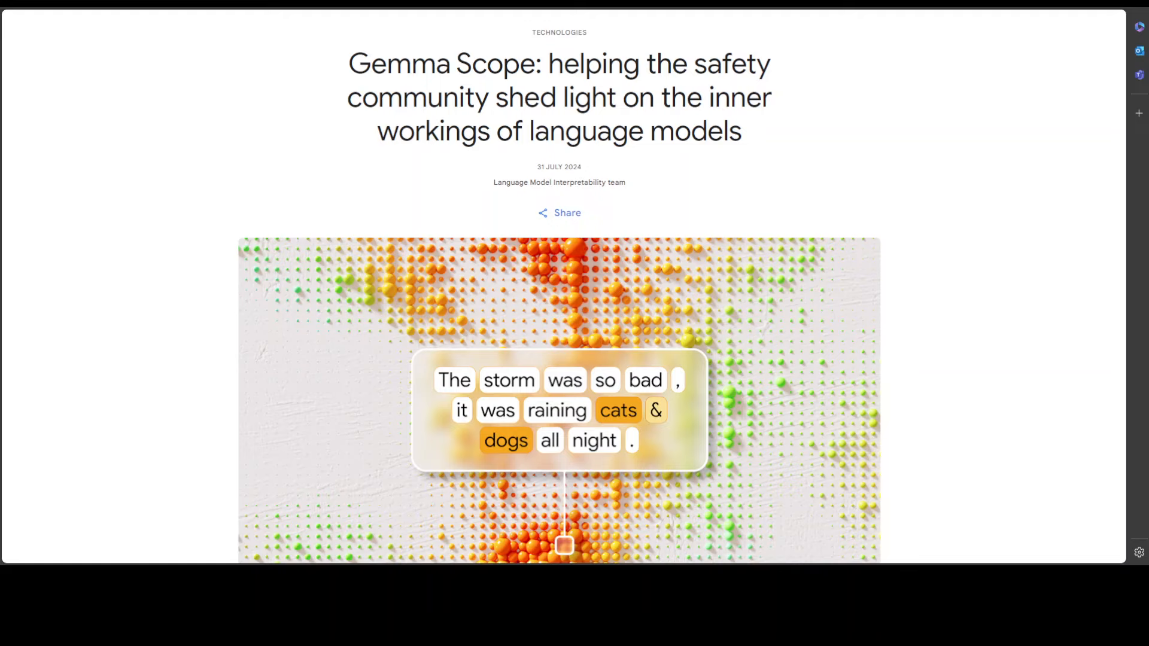
pyautogui.moveTo(345, 91)
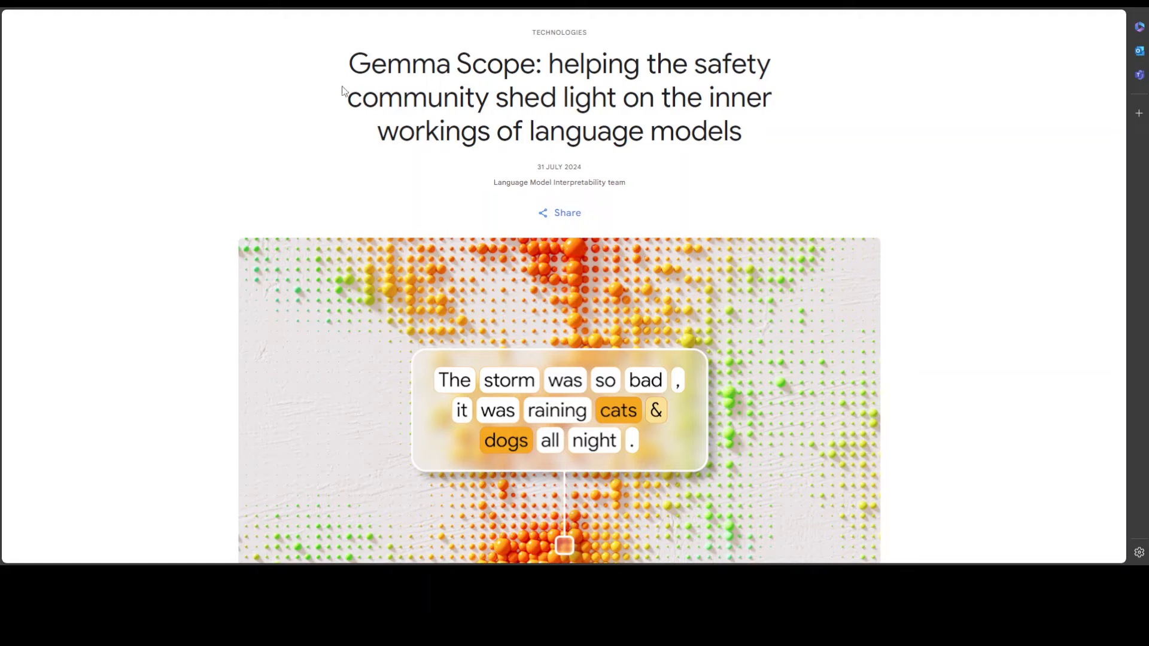
pyautogui.moveTo(575, 148)
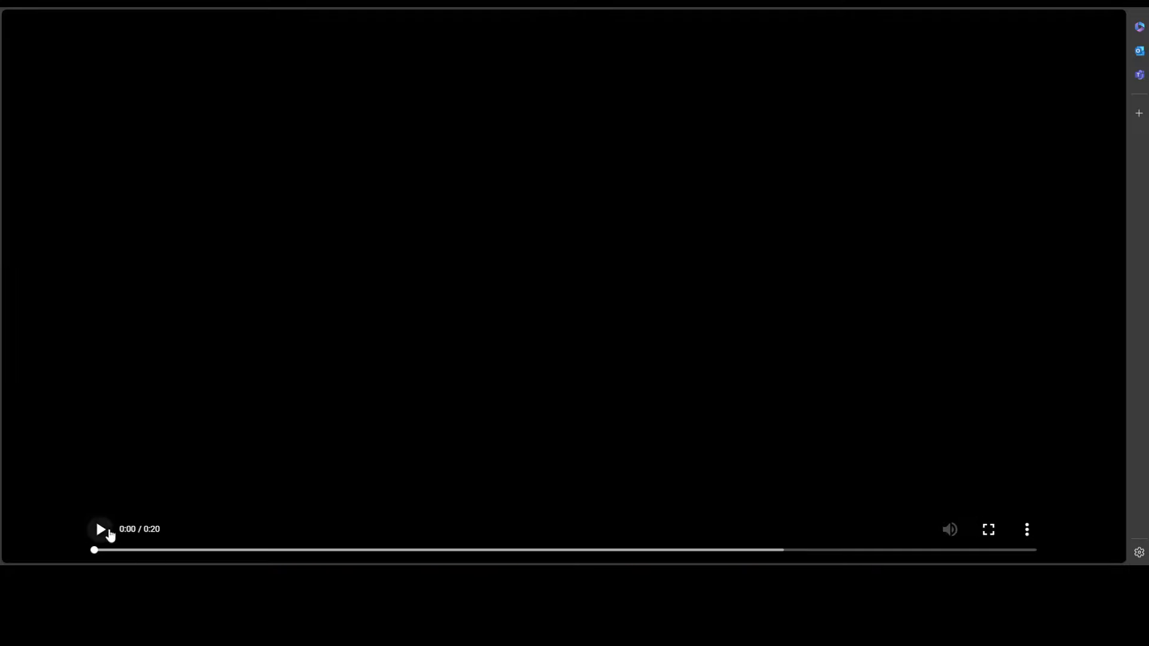
# Step: Play and pause the Gemma Scope explainer, then scrub from the tokens scene to about 0:09
pyautogui.click(101, 529)
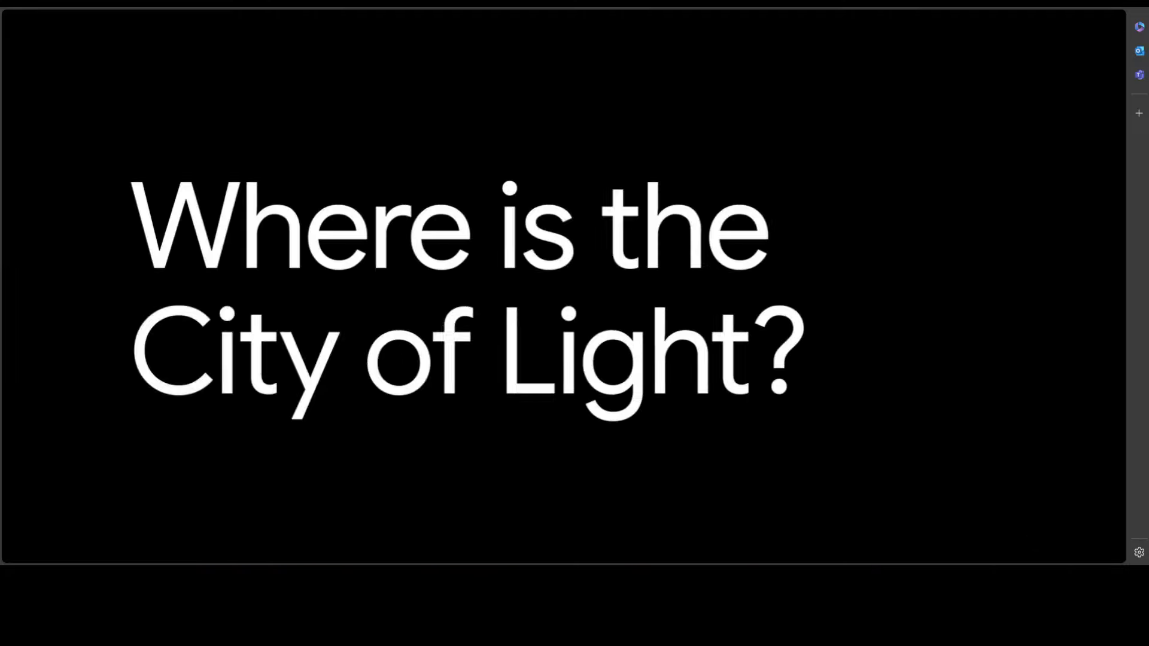
pyautogui.click(96, 529)
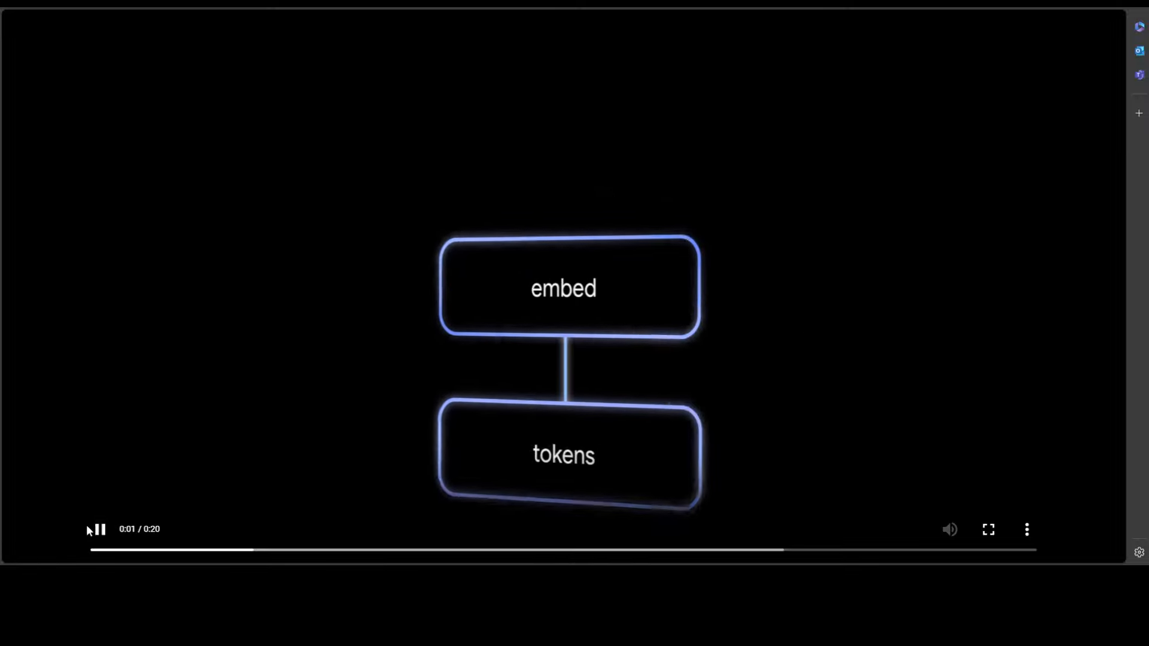
pyautogui.click(97, 529)
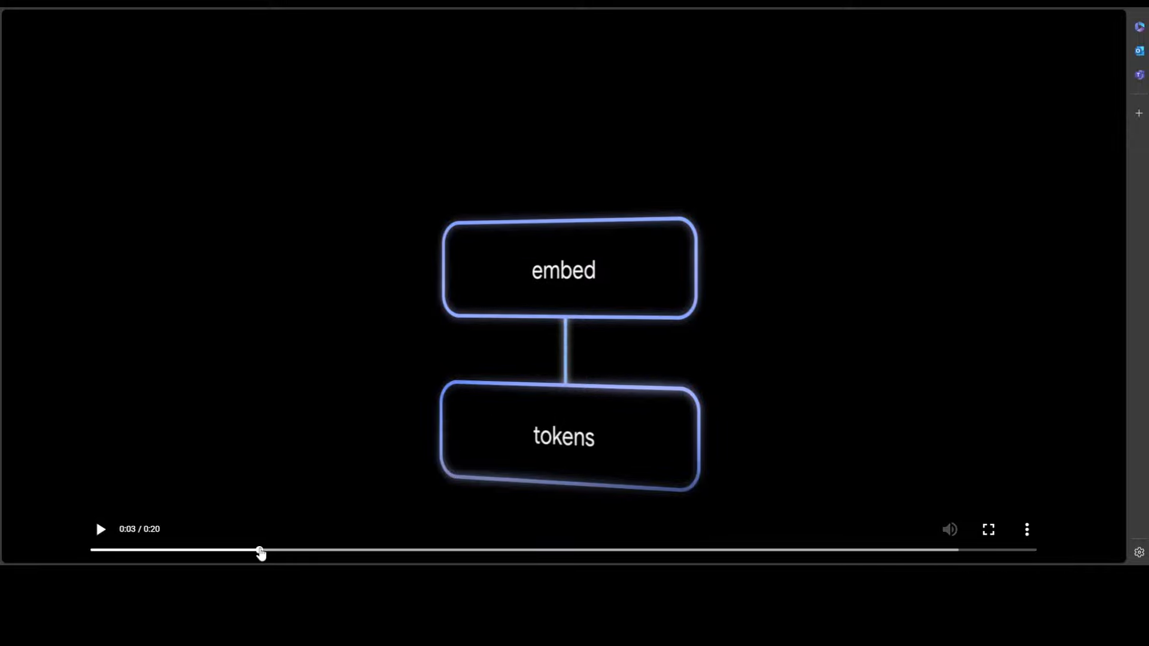
pyautogui.moveTo(261, 551); pyautogui.dragTo(222, 551)
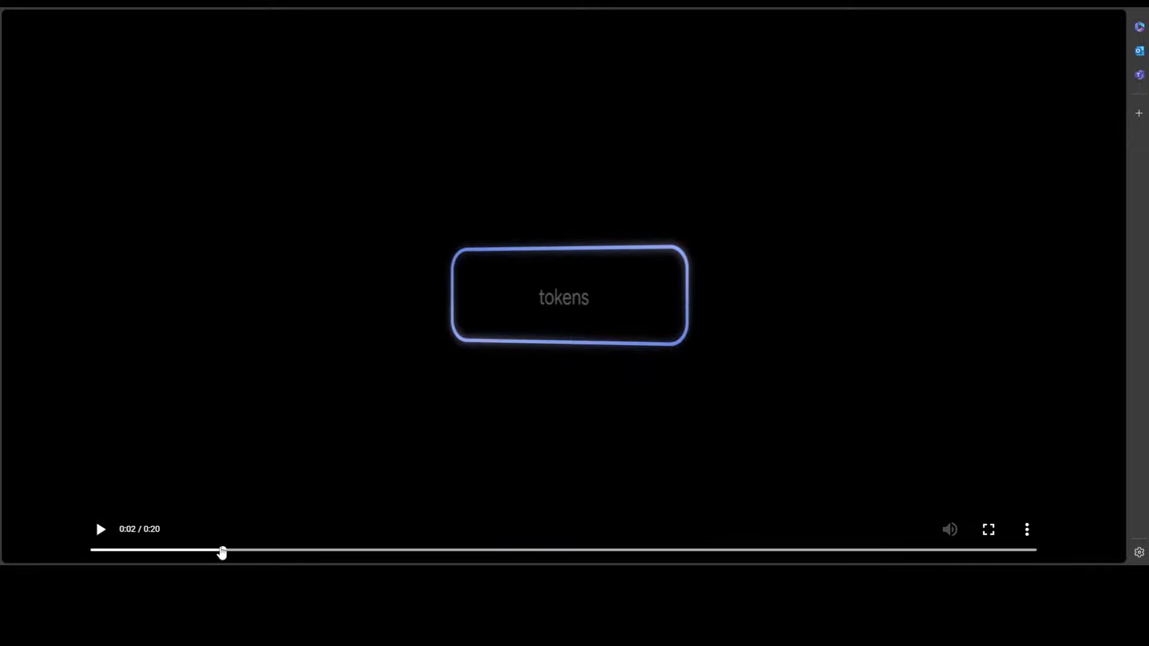
pyautogui.moveTo(222, 551); pyautogui.dragTo(185, 551)
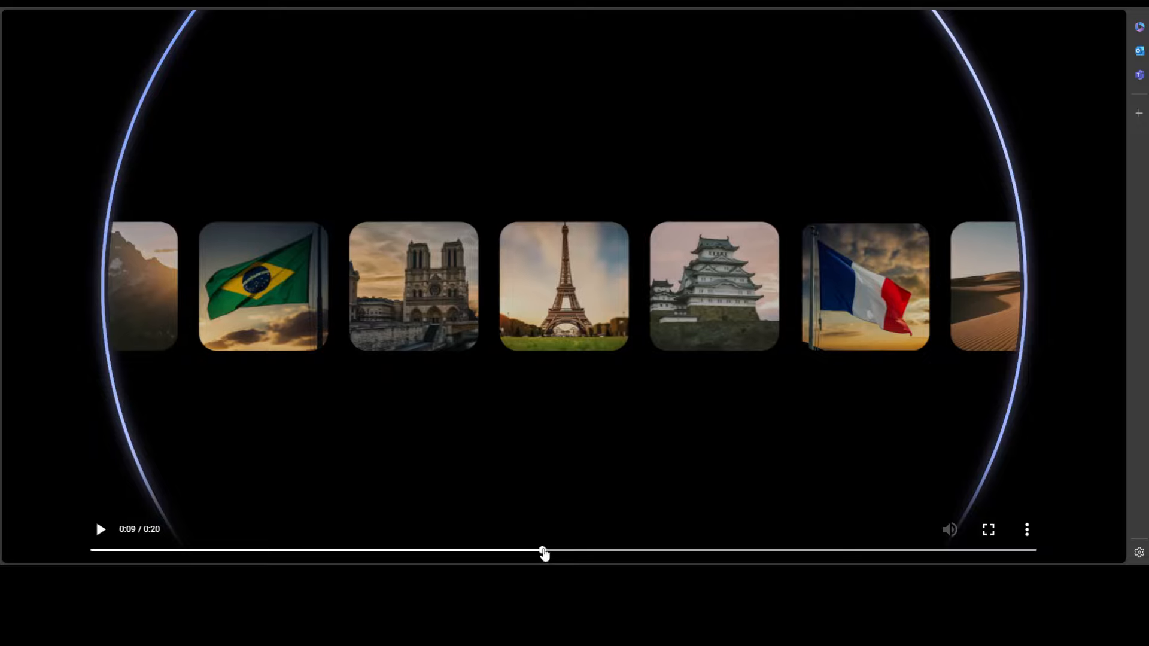
# Step: Scrub the video to logits (0:15), Paris (0:18), MLP (0:13), then landmarks (0:11)
pyautogui.moveTo(544, 550); pyautogui.dragTo(640, 551)
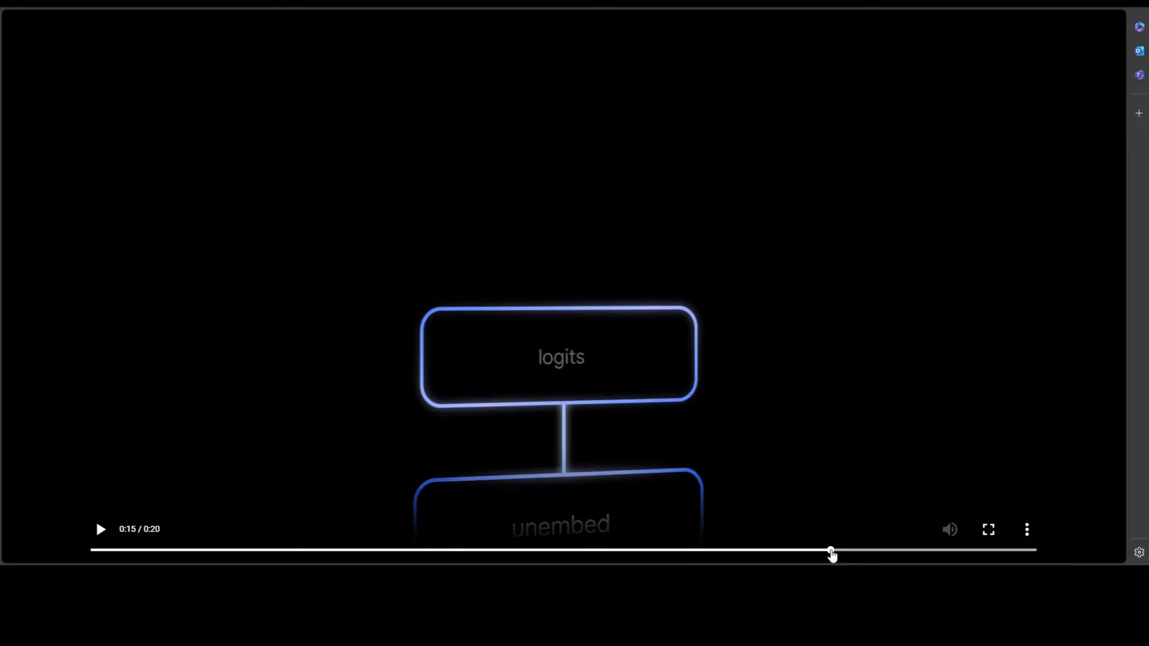
pyautogui.moveTo(832, 553); pyautogui.dragTo(799, 552)
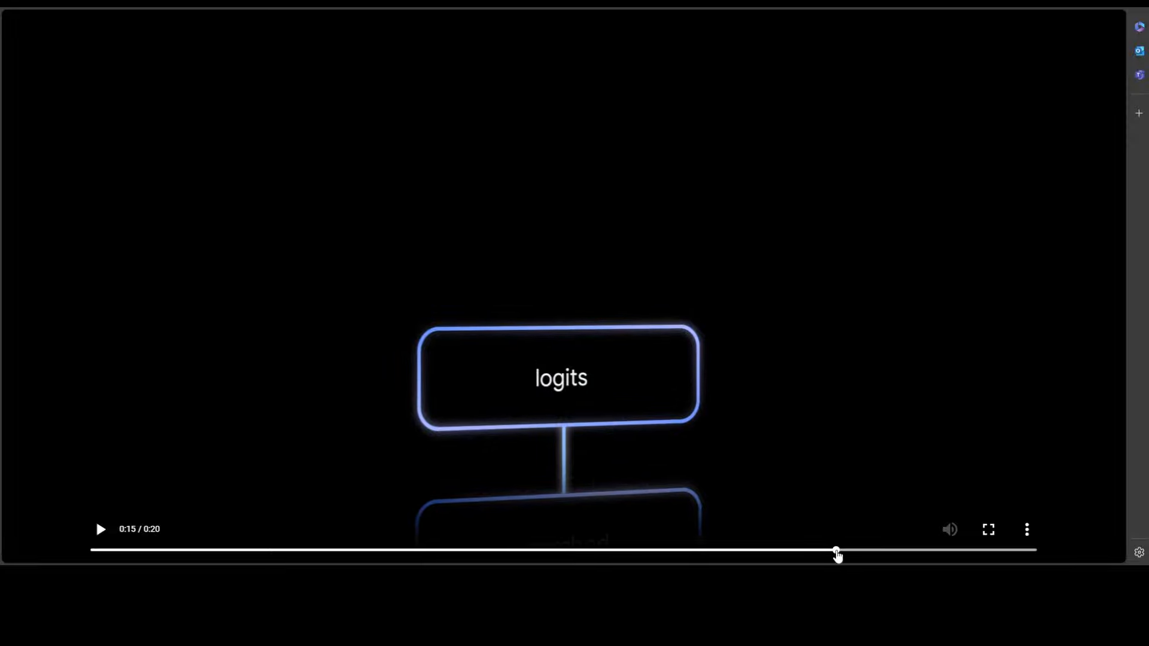
pyautogui.moveTo(836, 554); pyautogui.dragTo(871, 552)
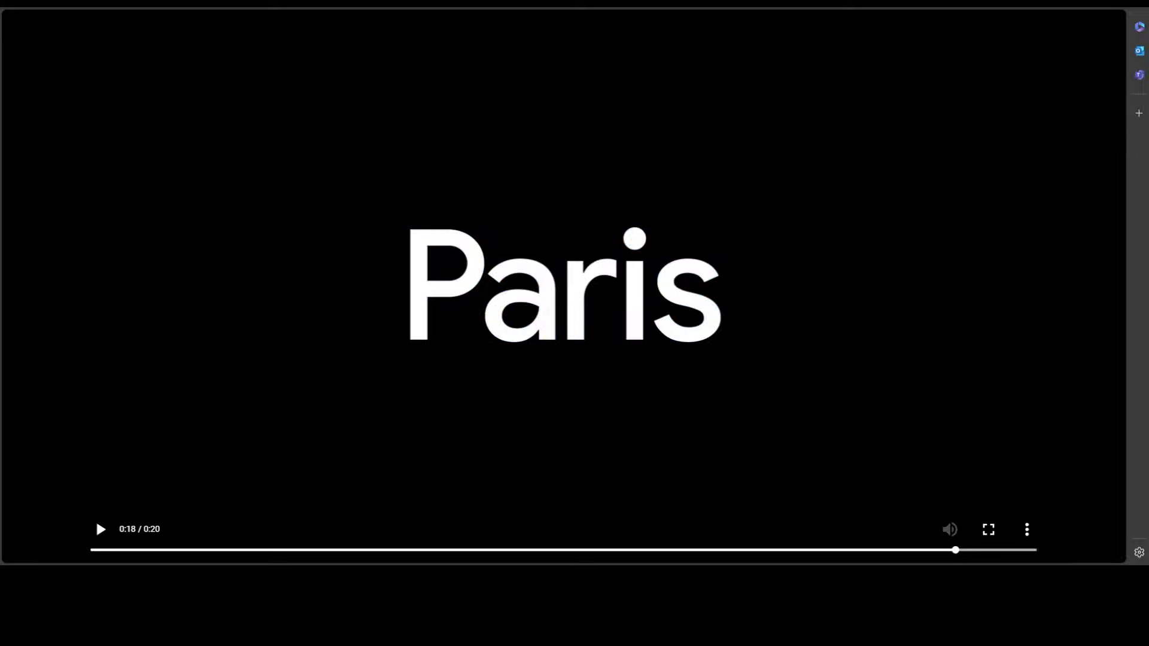
pyautogui.moveTo(956, 550); pyautogui.dragTo(936, 551)
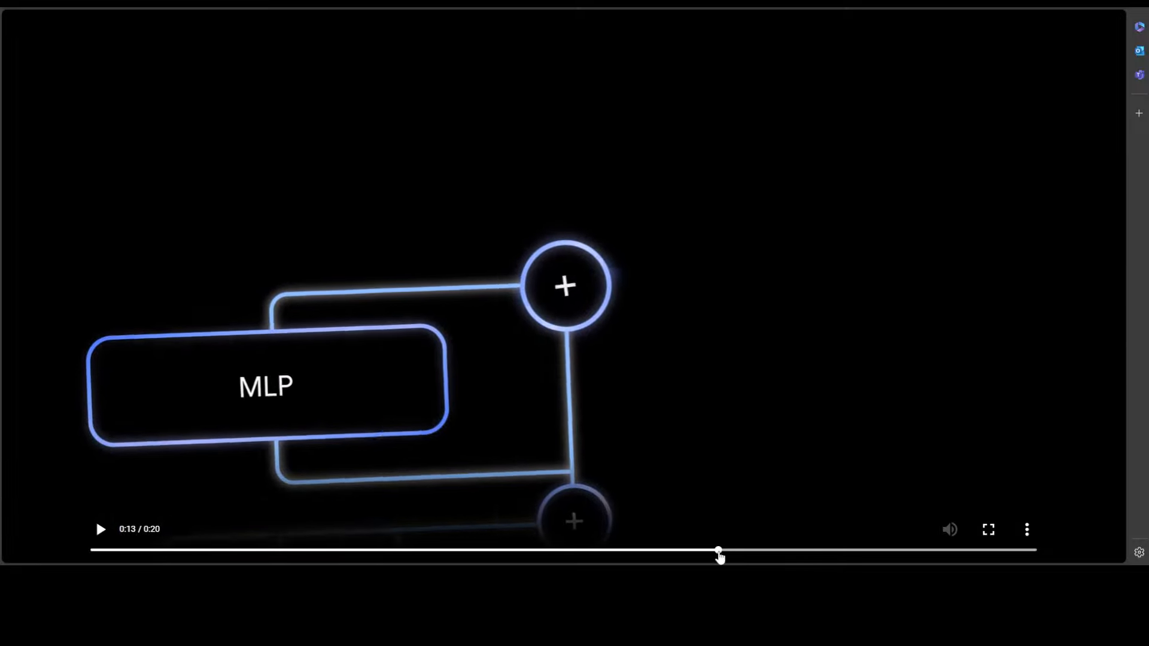
pyautogui.moveTo(719, 552); pyautogui.dragTo(614, 552)
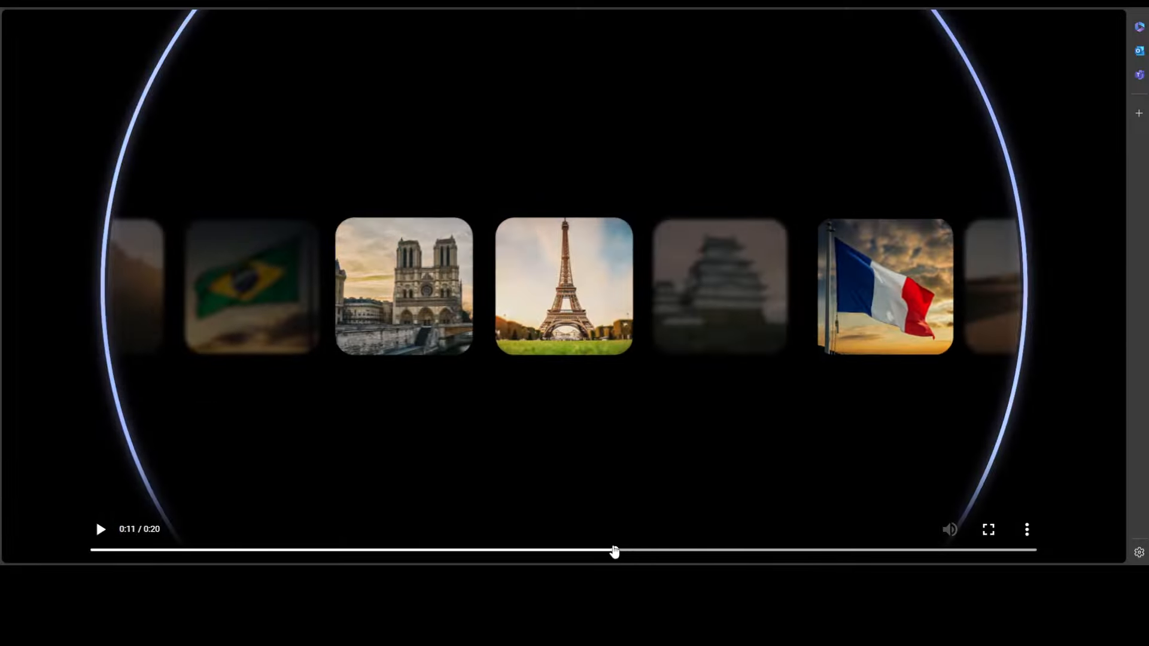
pyautogui.moveTo(614, 551); pyautogui.dragTo(537, 546)
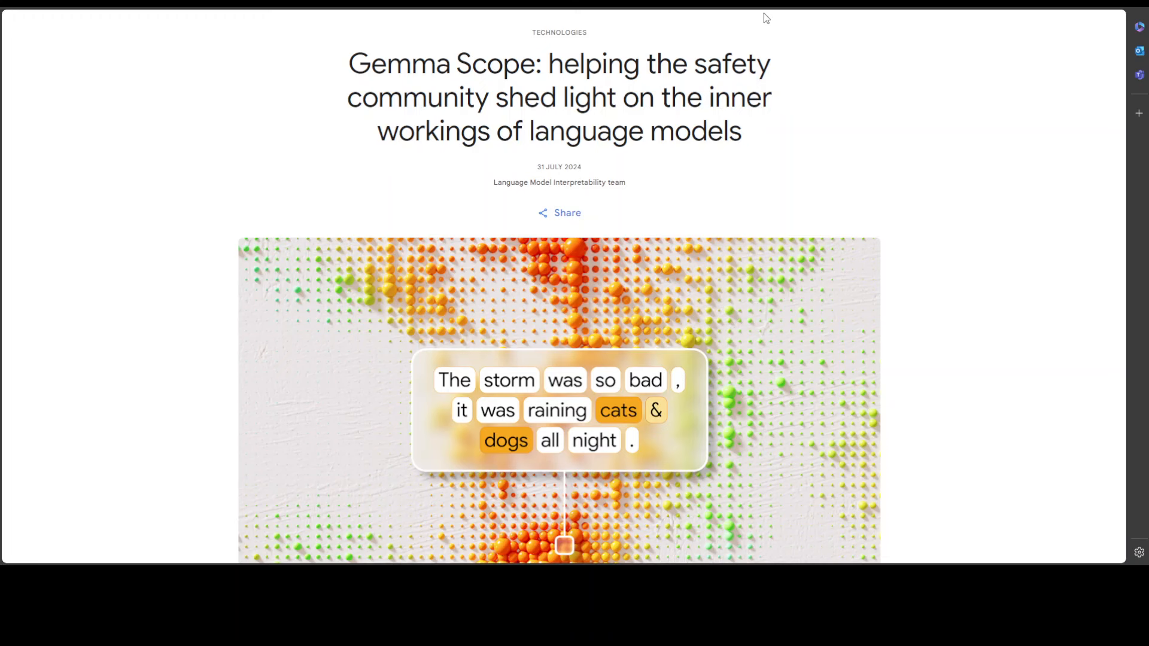
pyautogui.moveTo(35, 284)
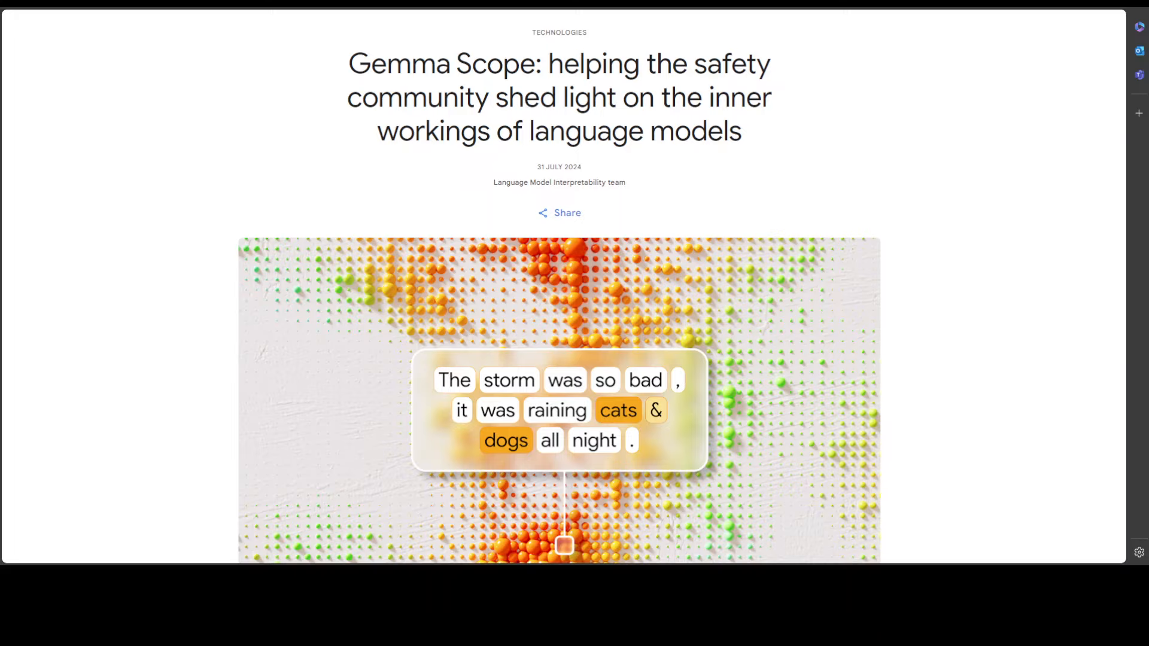
# Step: Open and play the 20-second video, replay it, and pause around 0:10 on landmark images
pyautogui.click(559, 395)
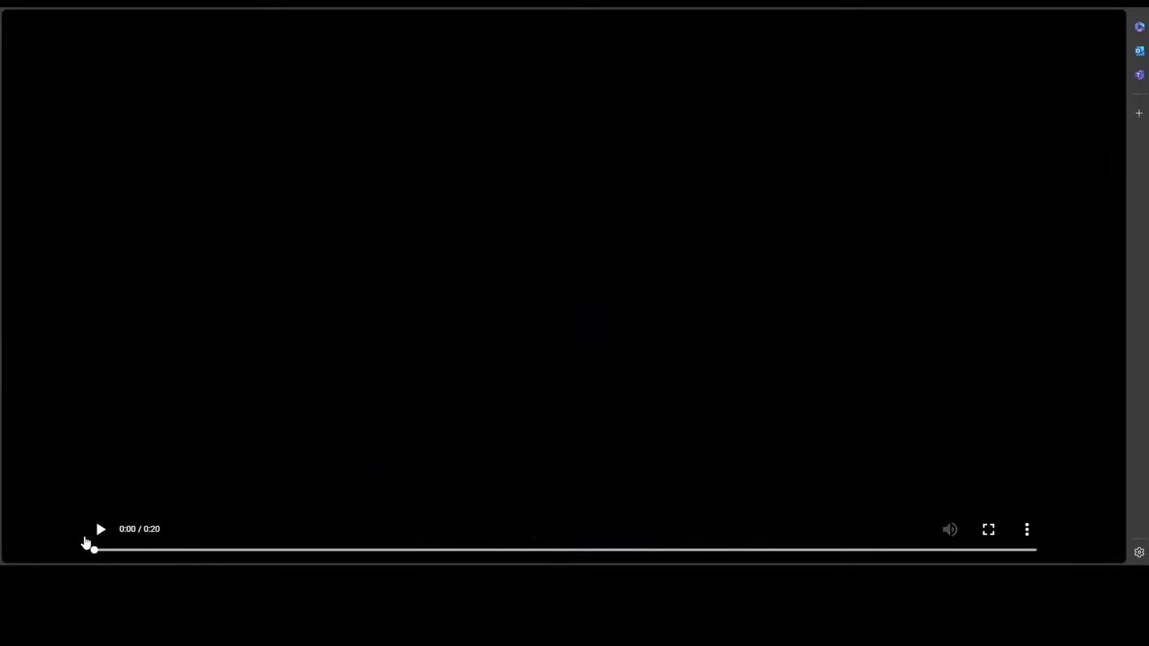
pyautogui.click(99, 529)
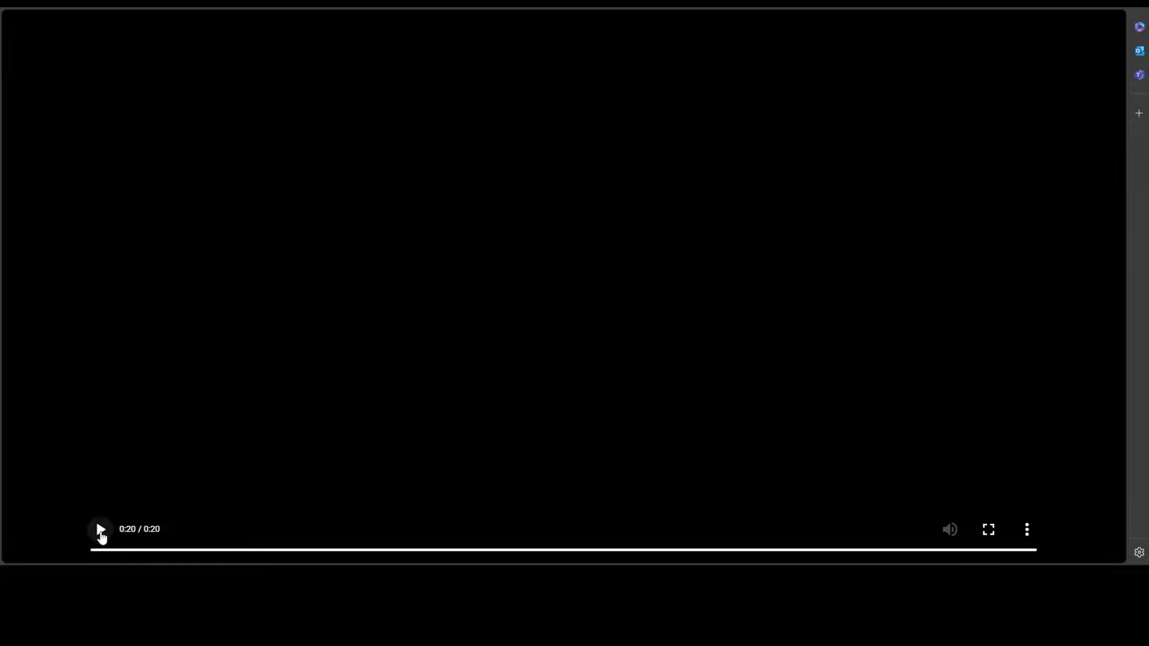
pyautogui.click(100, 529)
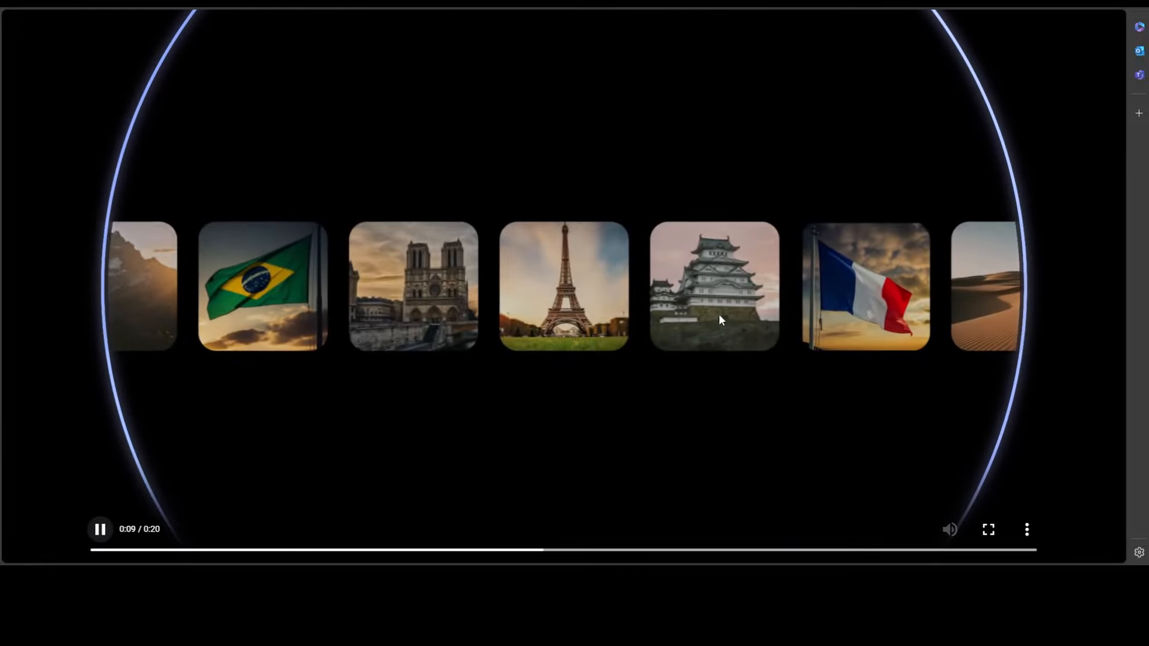
pyautogui.click(100, 529)
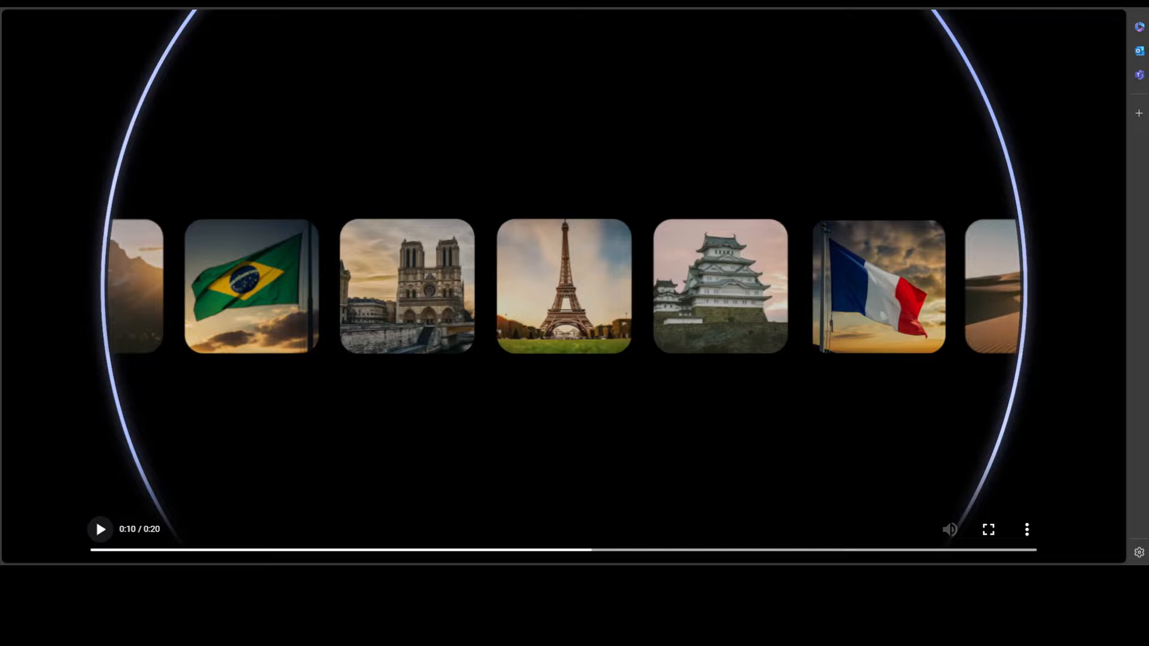
pyautogui.moveTo(626, 80)
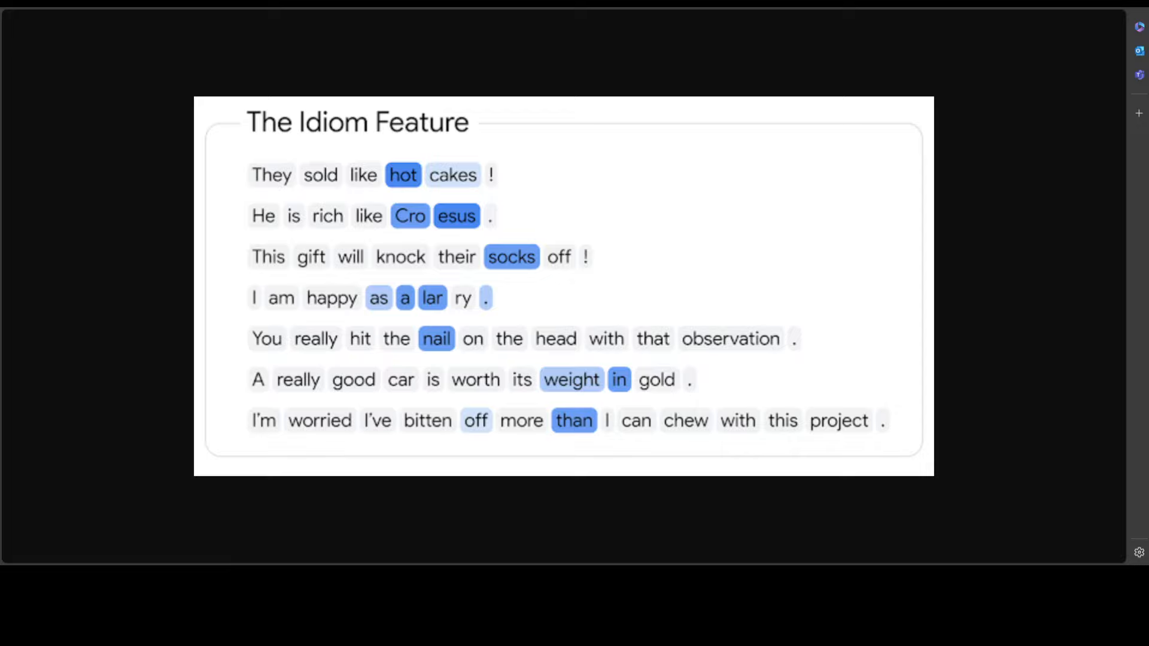
pyautogui.moveTo(660, 272)
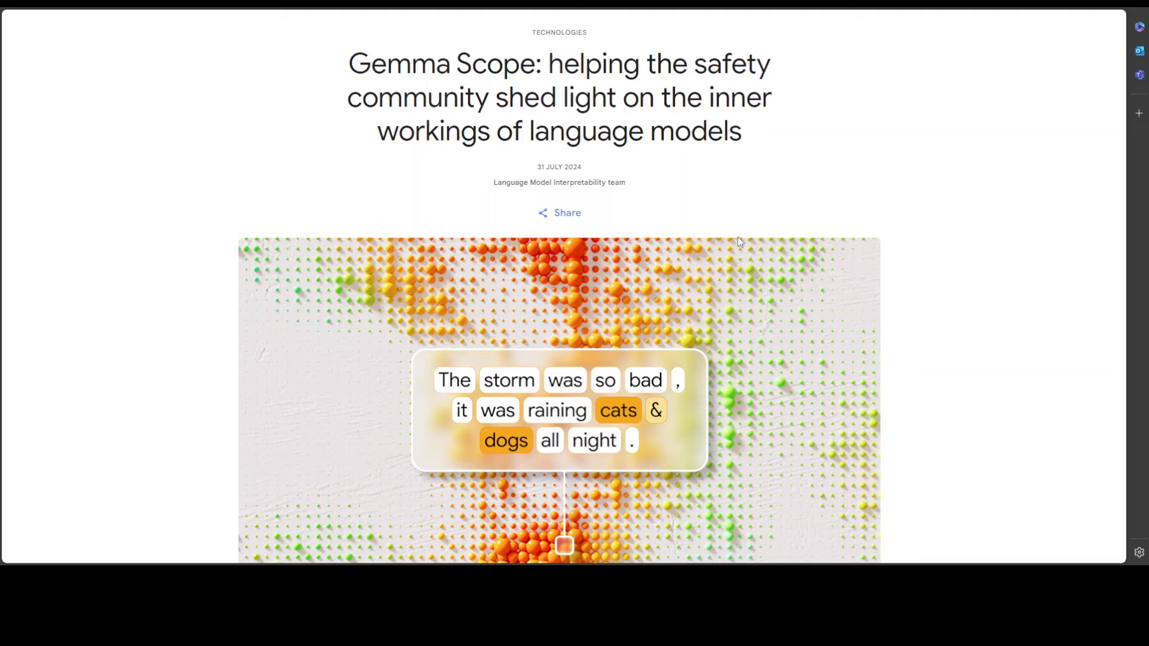
pyautogui.moveTo(815, 130)
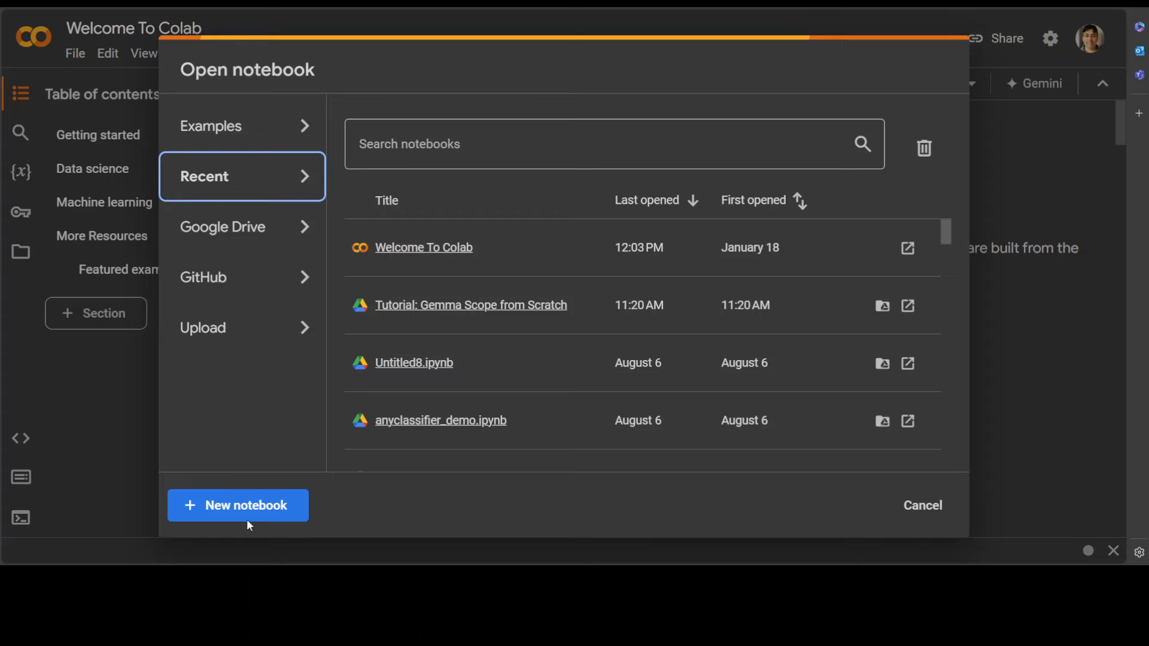
# Step: Create a blank Colab notebook and set its runtime accelerator to T4 GPU
pyautogui.click(237, 505)
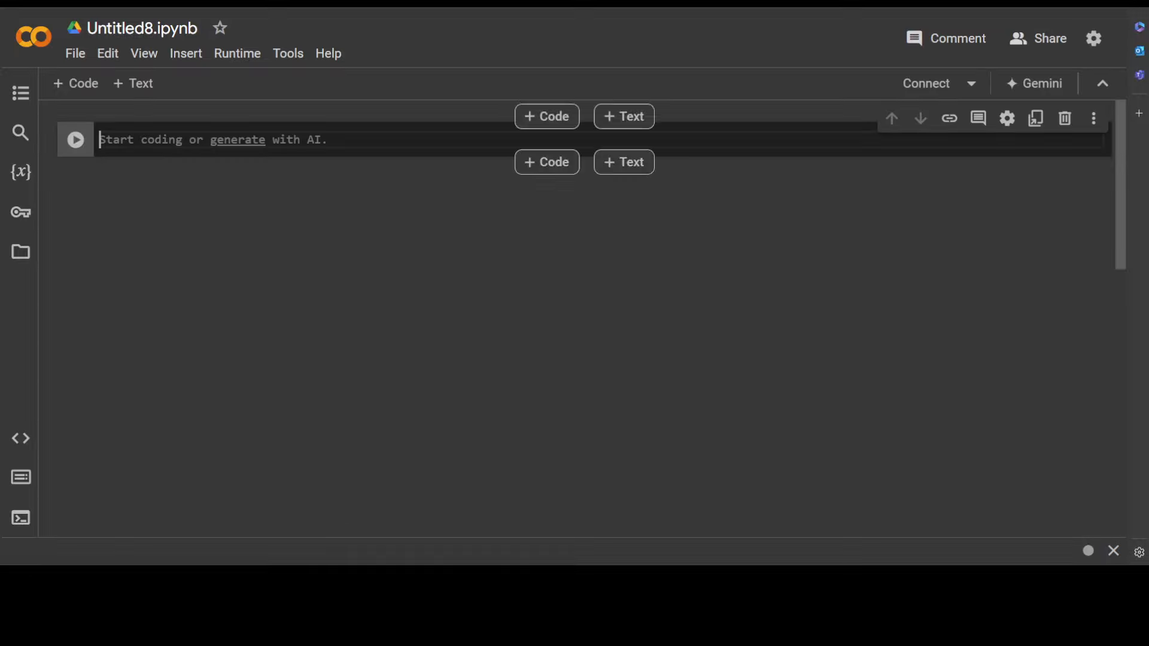
pyautogui.click(237, 53)
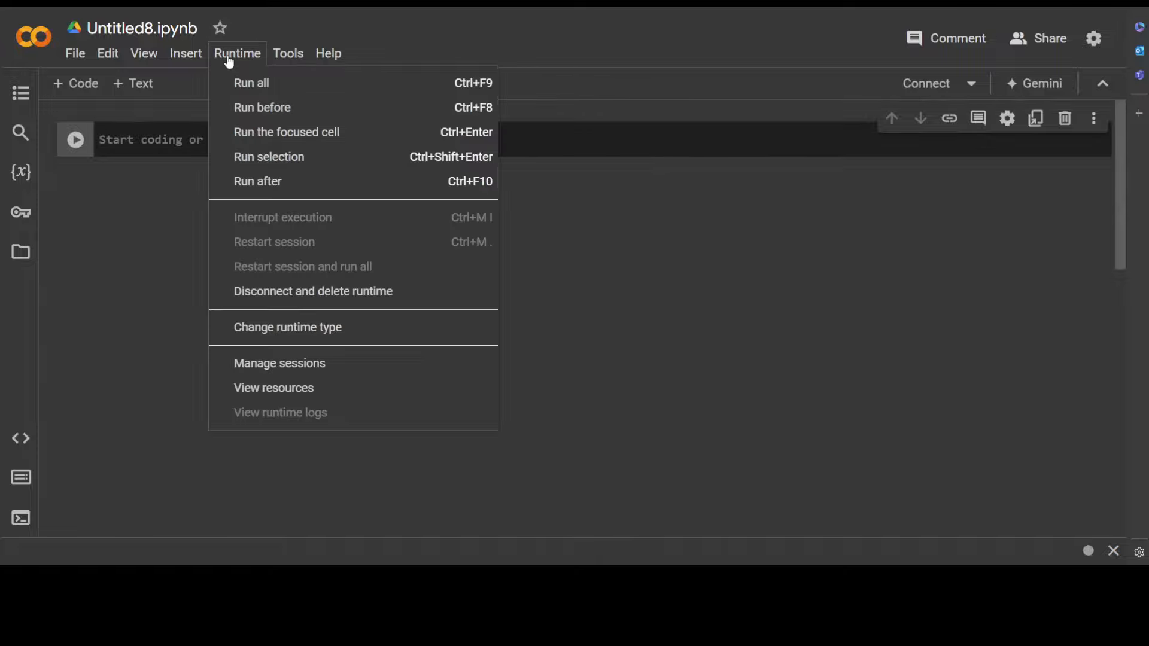
pyautogui.click(287, 326)
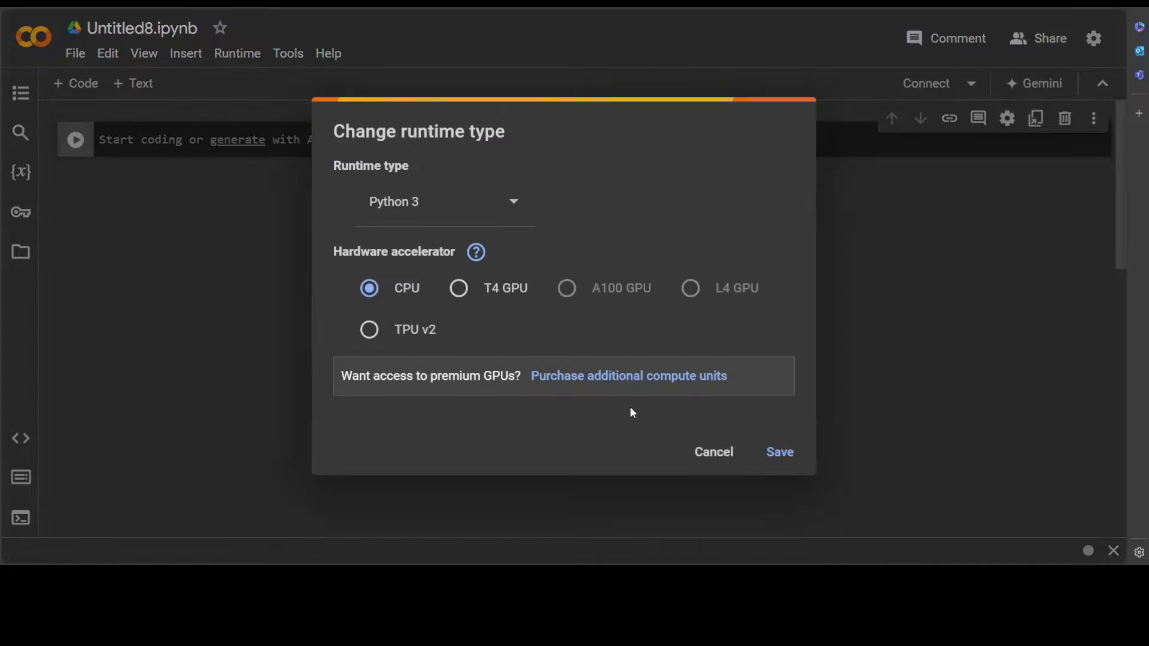
pyautogui.click(780, 452)
pyautogui.write('notebook_login()')
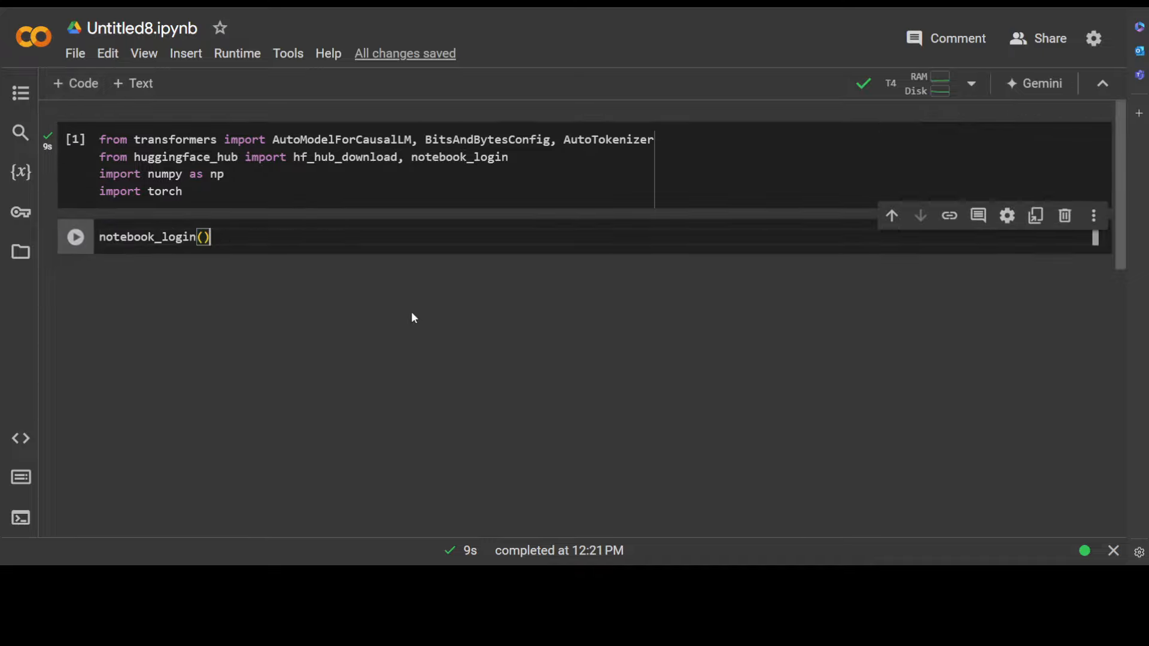
pyautogui.moveTo(96, 246)
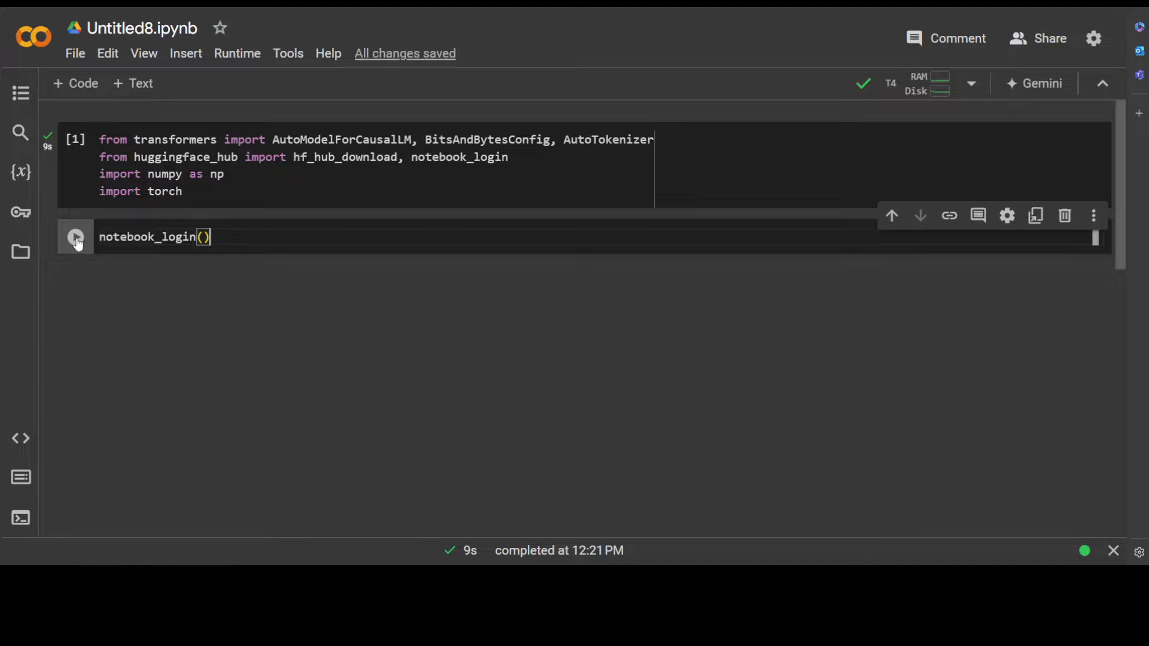
# Step: Run notebook_login() and submit the pasted Hugging Face read token
pyautogui.click(75, 237)
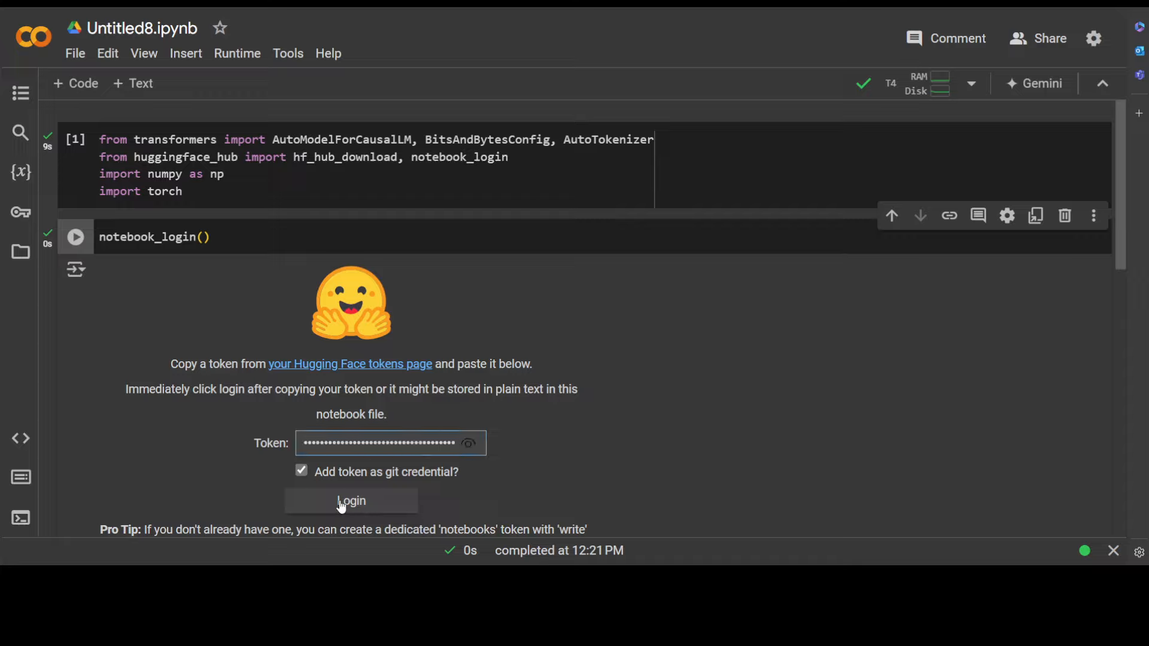
pyautogui.click(351, 502)
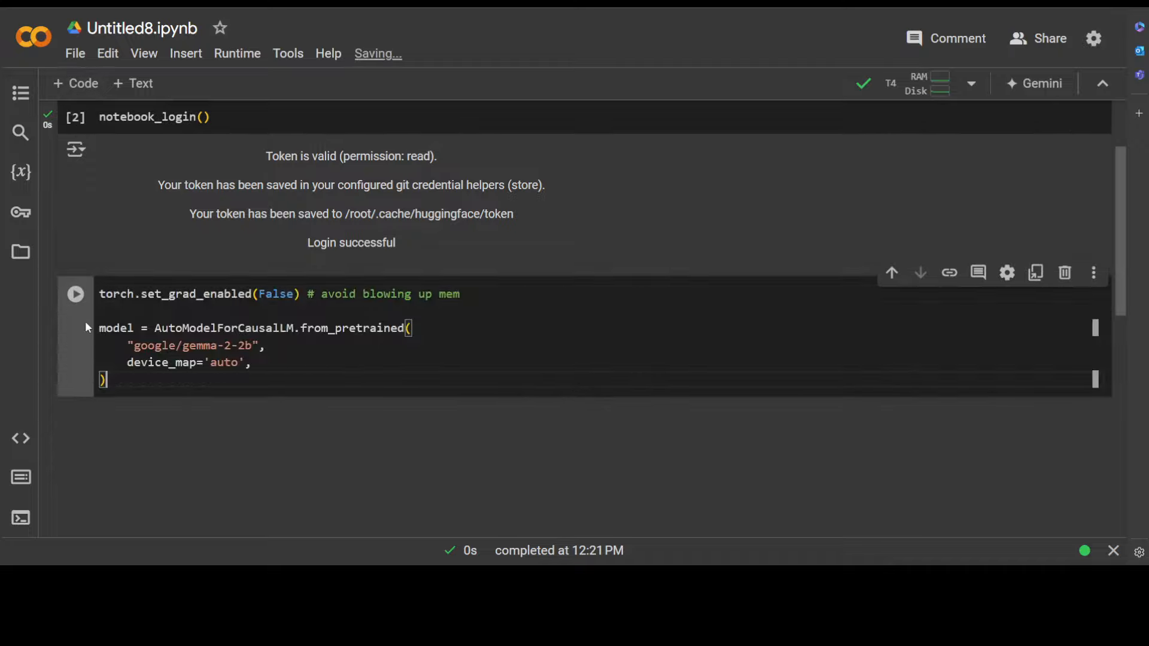
# Step: Run the google/gemma-2-2b loading cell and let all model shards download
pyautogui.click(76, 294)
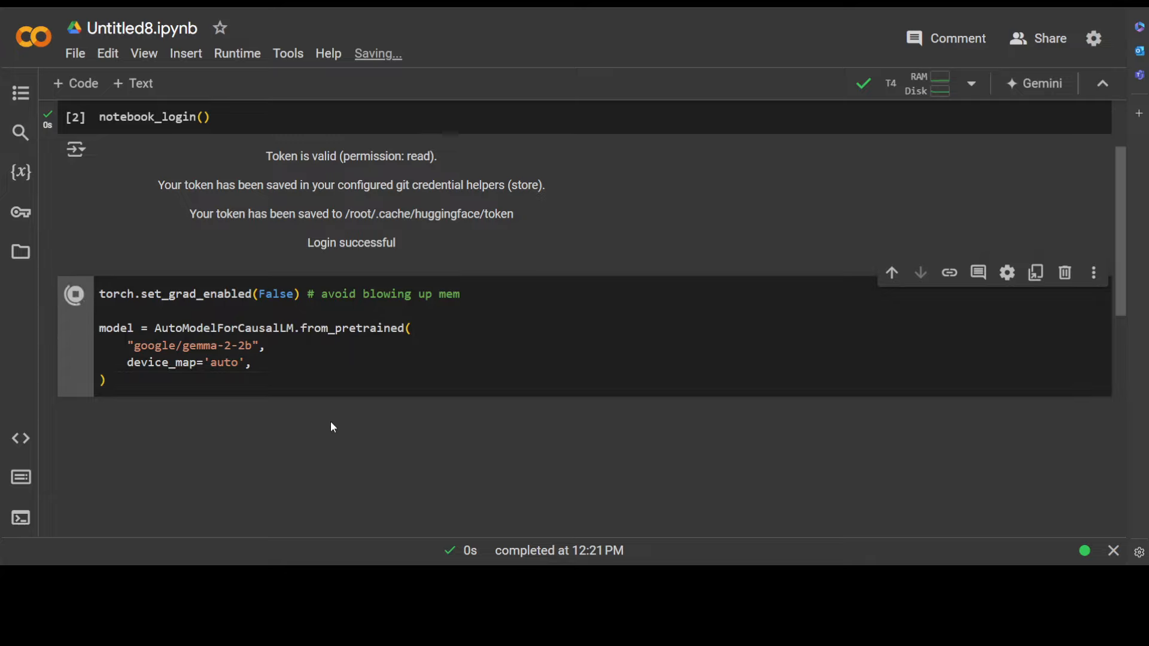
pyautogui.click(75, 221)
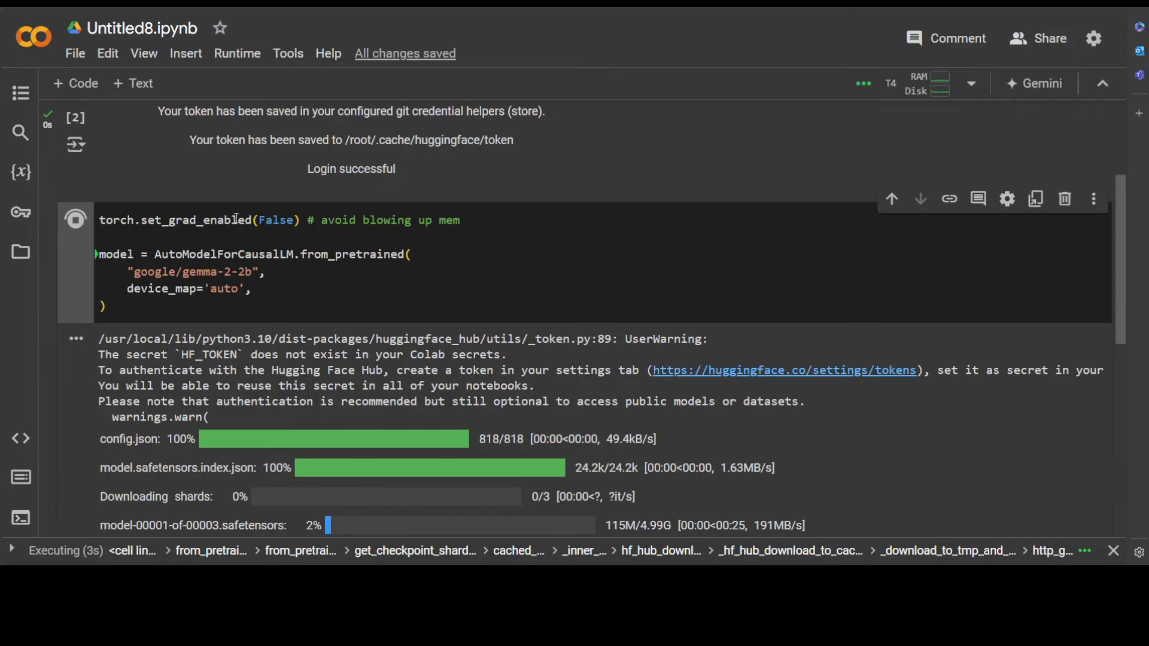
pyautogui.scroll(-3)
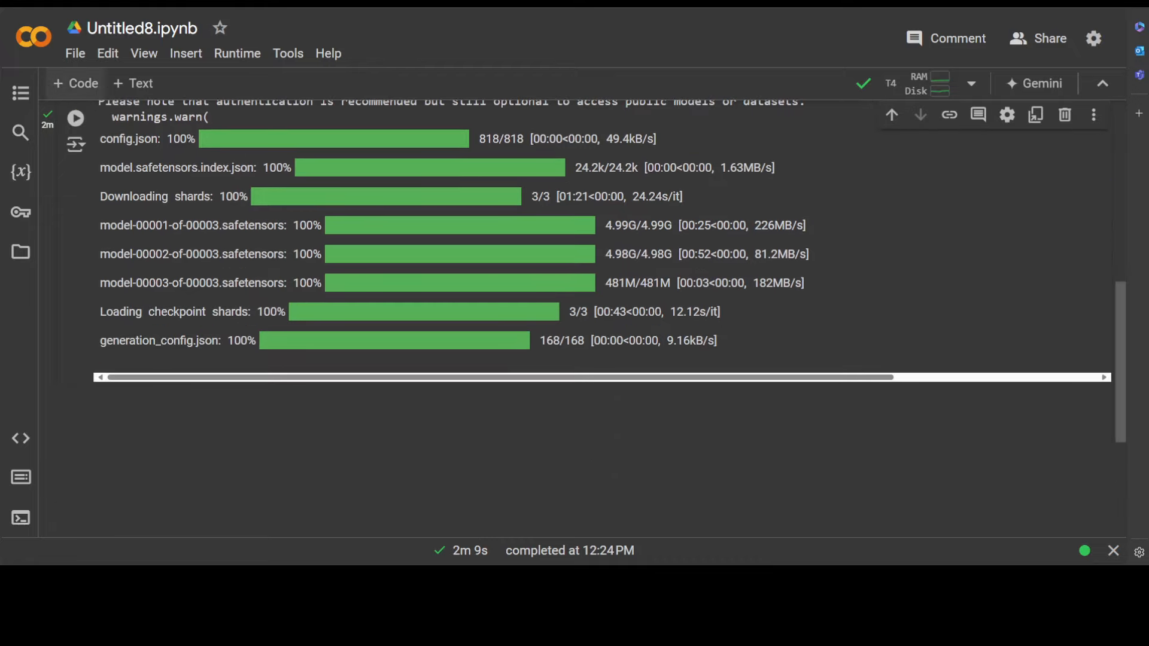
pyautogui.scroll(-3)
pyautogui.write('tokenizer =  AutoTokenizer.from_pretrained("google/gemma-2-2b")')
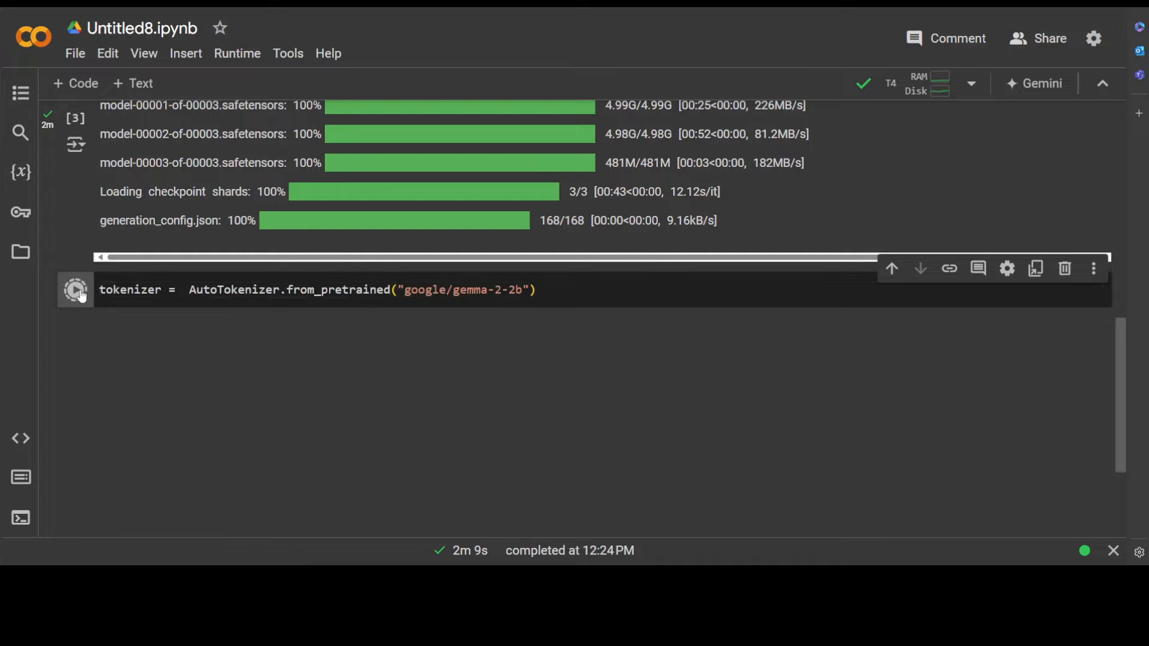
# Step: Load the gemma-2-2b tokenizer and generate text for the wormhole time-travel prompt
pyautogui.click(75, 290)
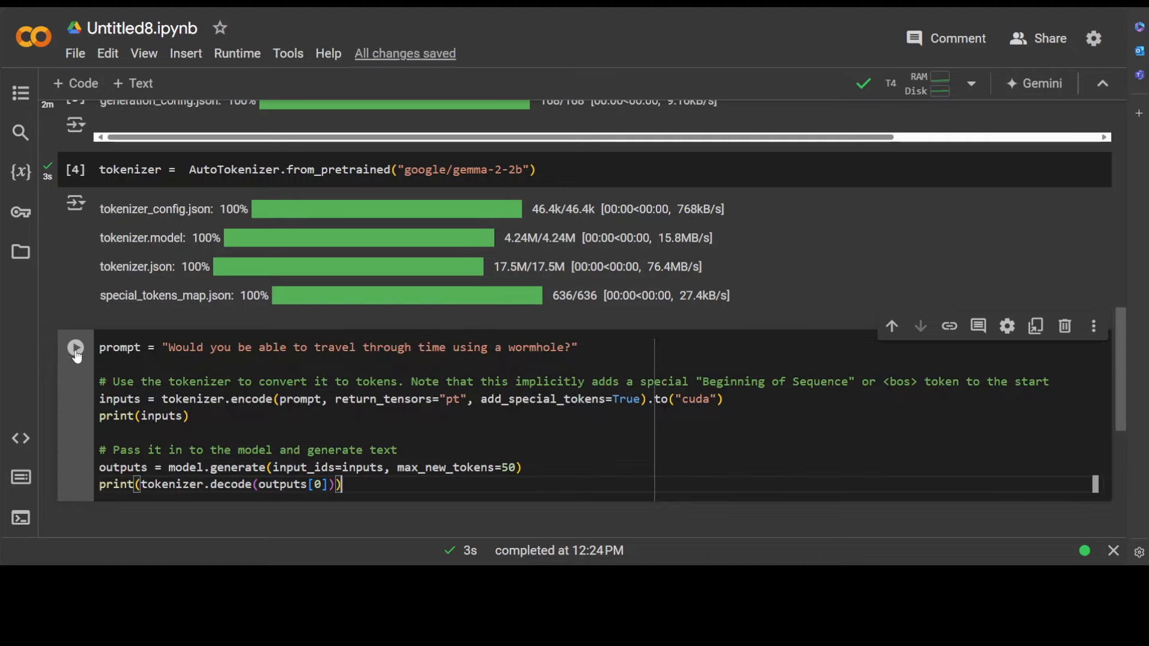
pyautogui.click(75, 347)
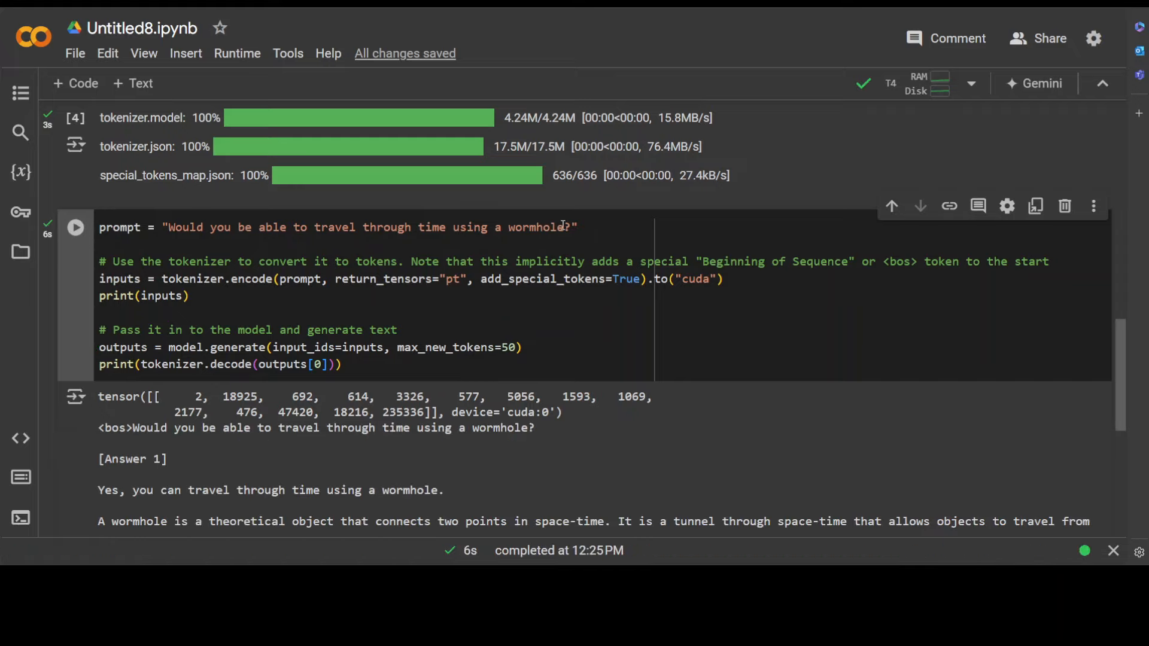
pyautogui.scroll(-3)
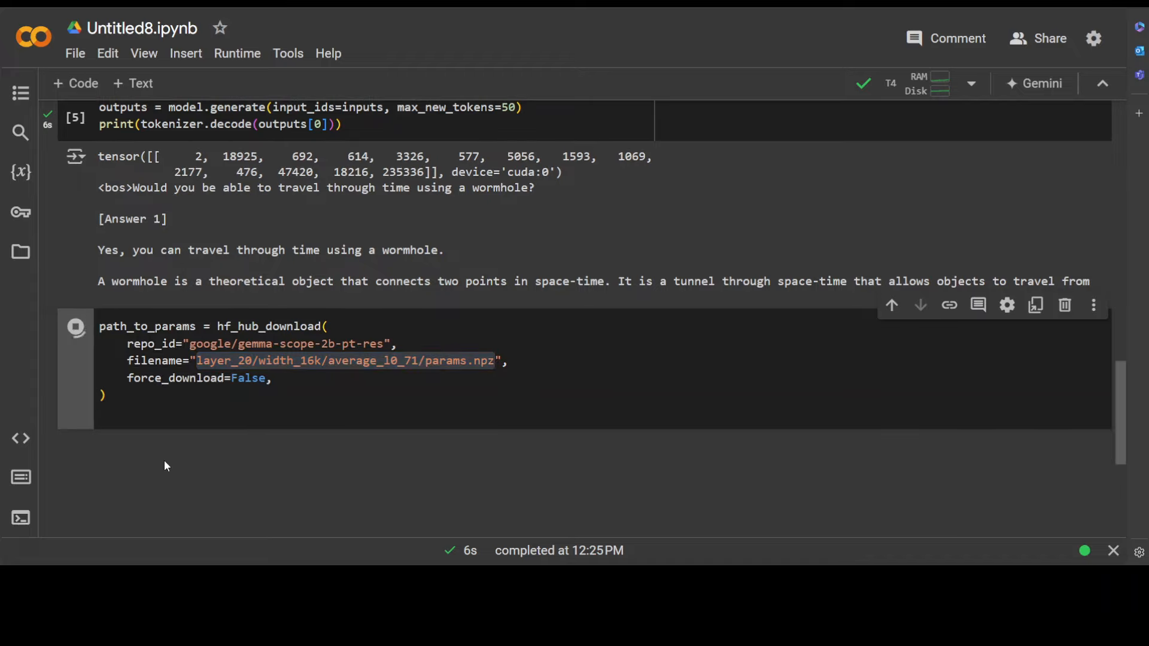
# Step: Download layer_20 width_16k params.npz, load it as tensors, and start instantiating JumpReLUSAE
pyautogui.click(76, 326)
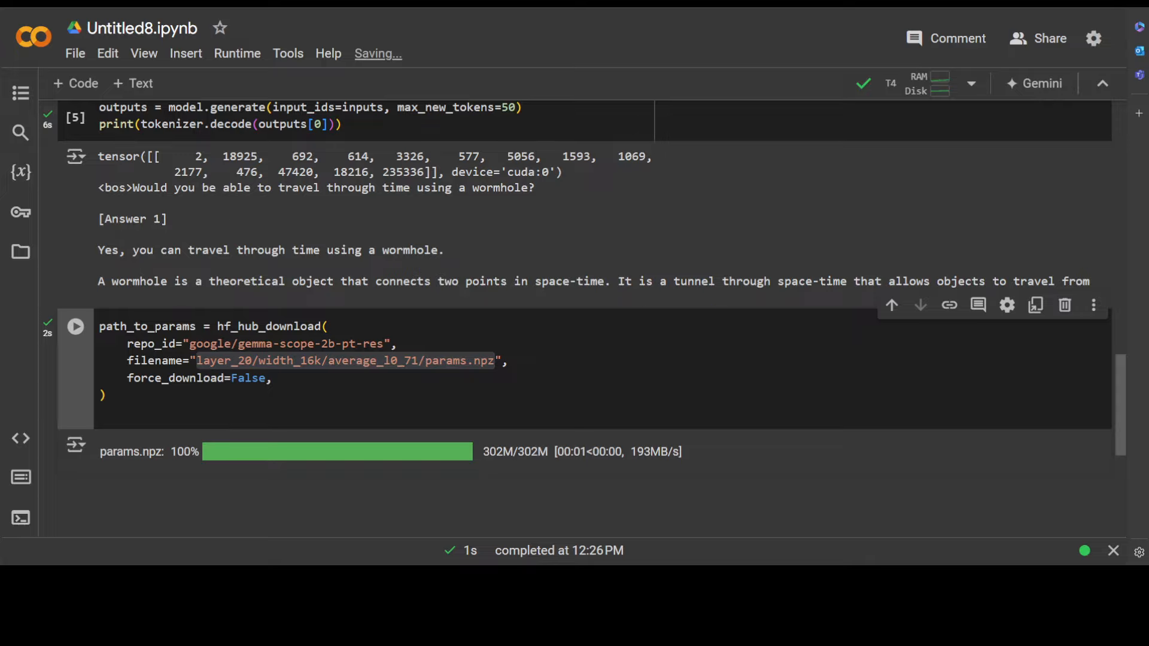
pyautogui.scroll(-3)
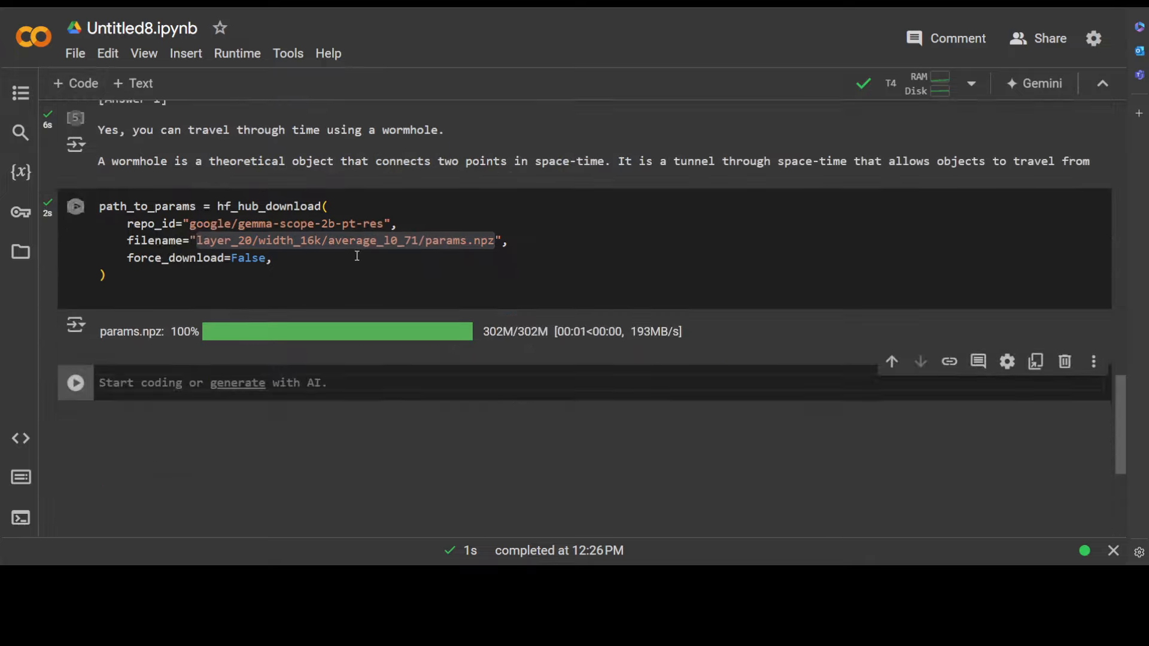
pyautogui.write('params = np.load(path_to_params)')
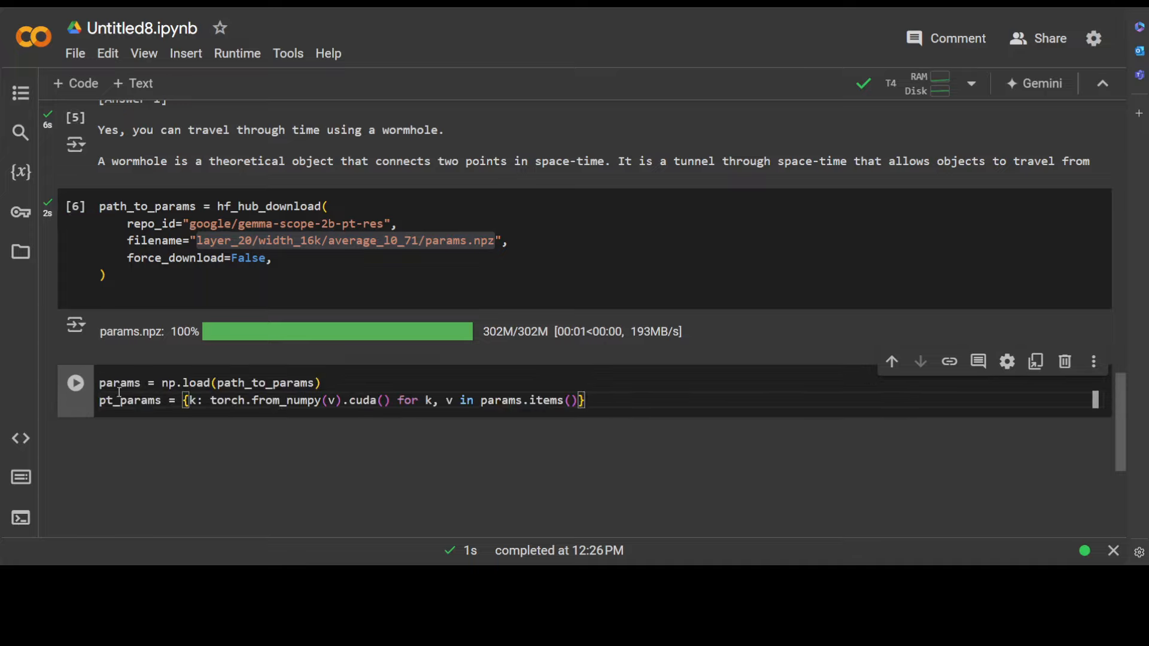
pyautogui.click(75, 382)
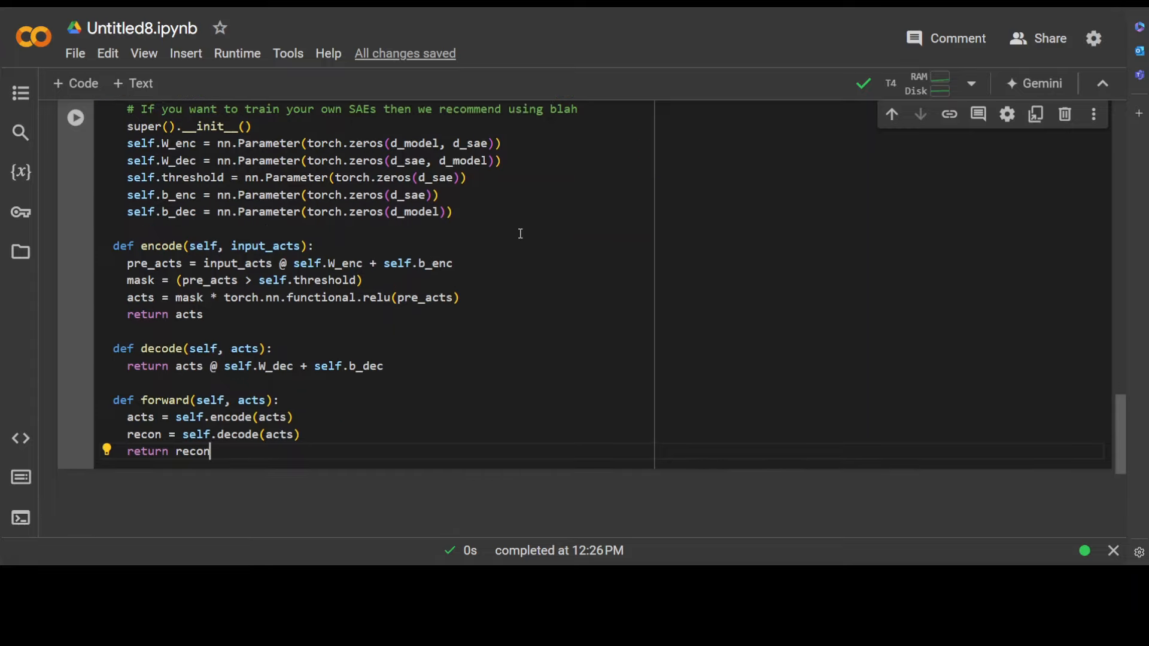
pyautogui.moveTo(128, 264); pyautogui.dragTo(177, 297)
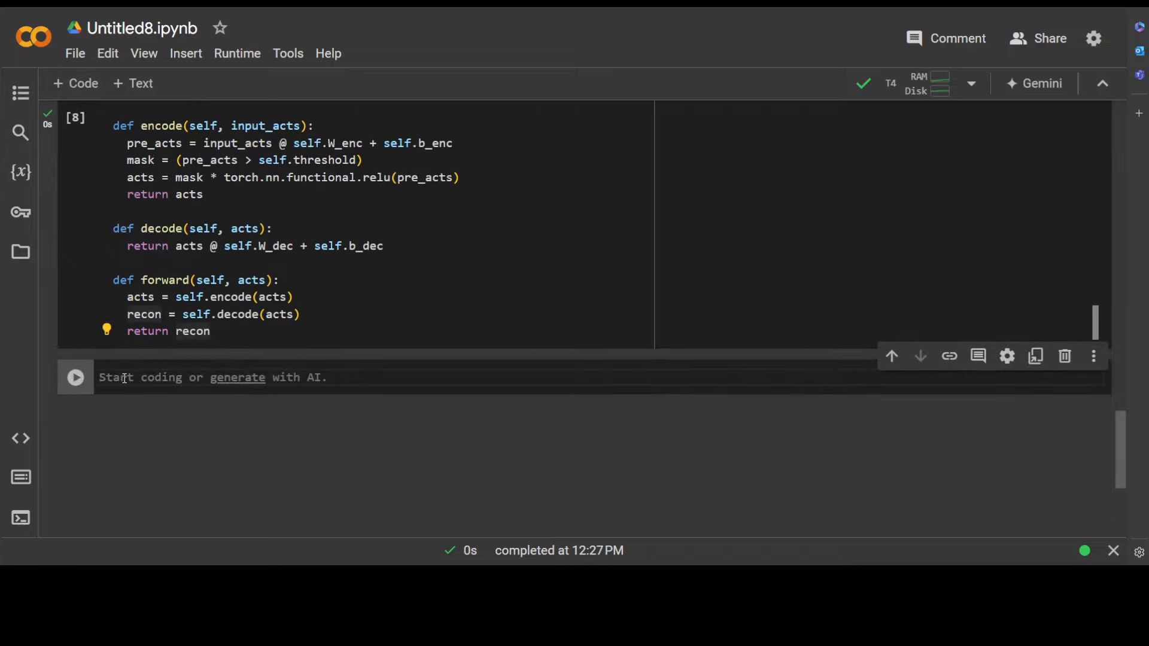
pyautogui.write("sae = JumpReLUSAE(params['W_enc'].shape[0], params['W_enc'].shape[1])")
pyautogui.write('sae.load_state_dict(pt_params)')
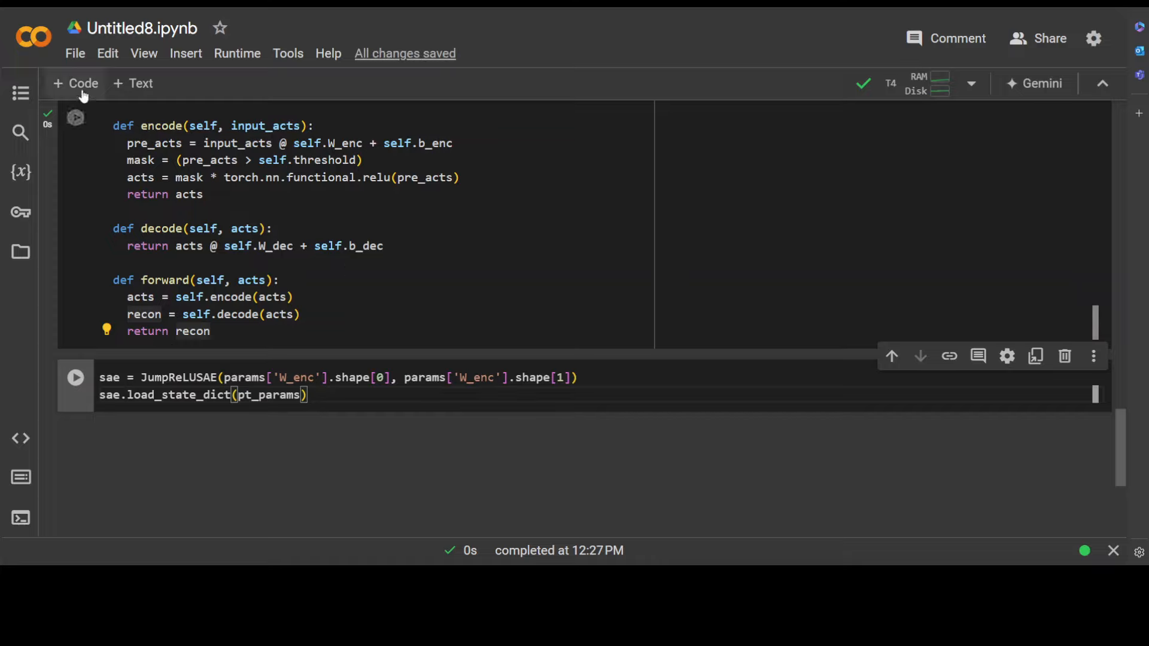
# Step: Load weights into the SAE, define gather_residual_activations, and collect layer-20 target_act
pyautogui.click(76, 378)
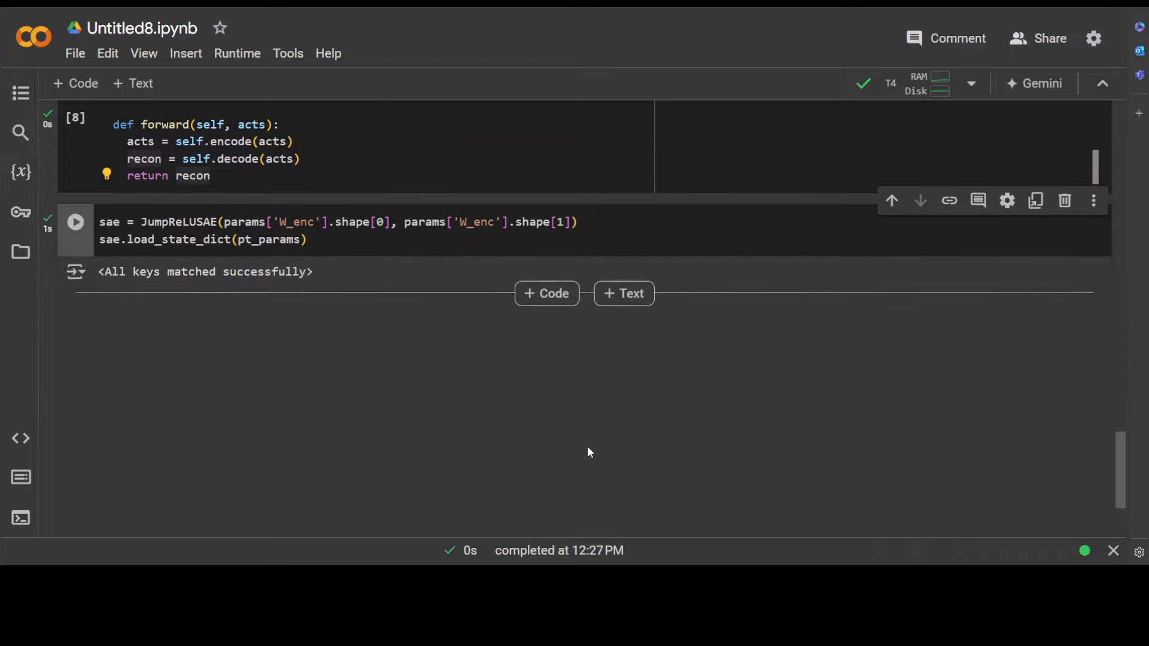
pyautogui.scroll(-3)
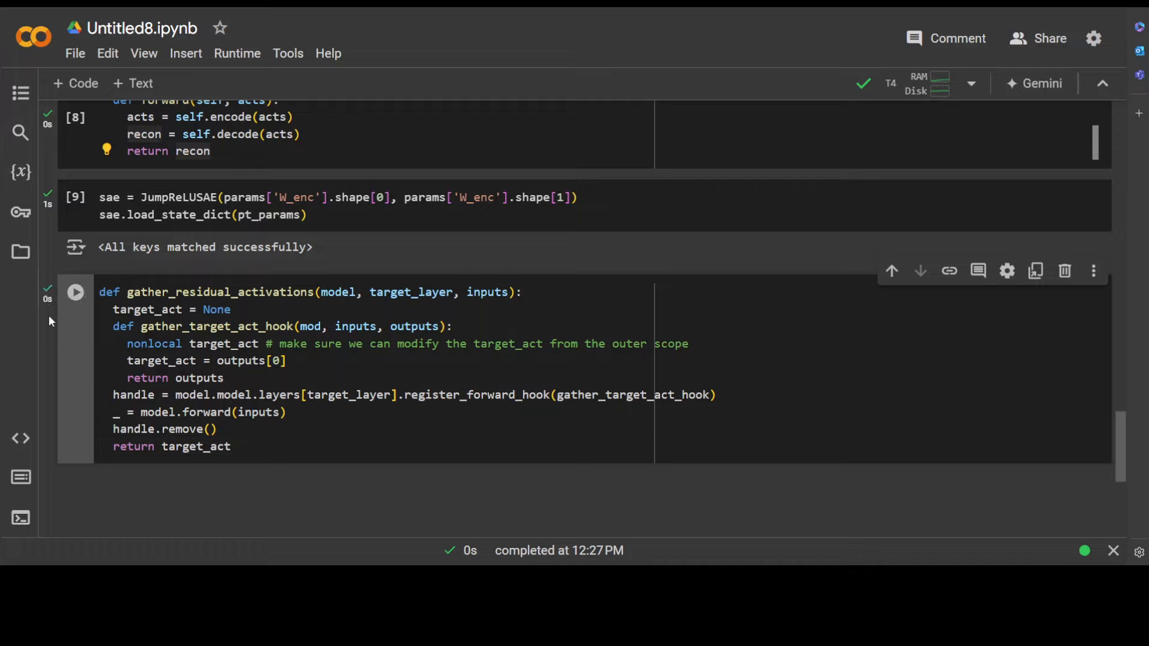
pyautogui.press('ctrl+s')
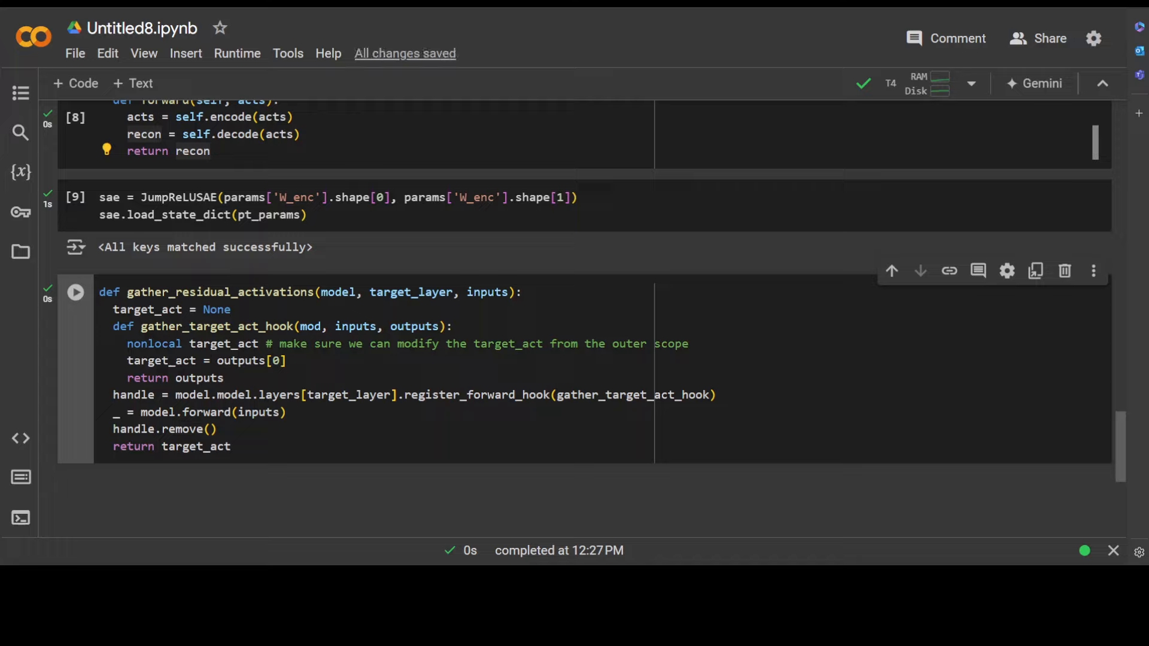
pyautogui.click(75, 291)
pyautogui.write('target_act = gather_residual_activations(model, 20, inputs)')
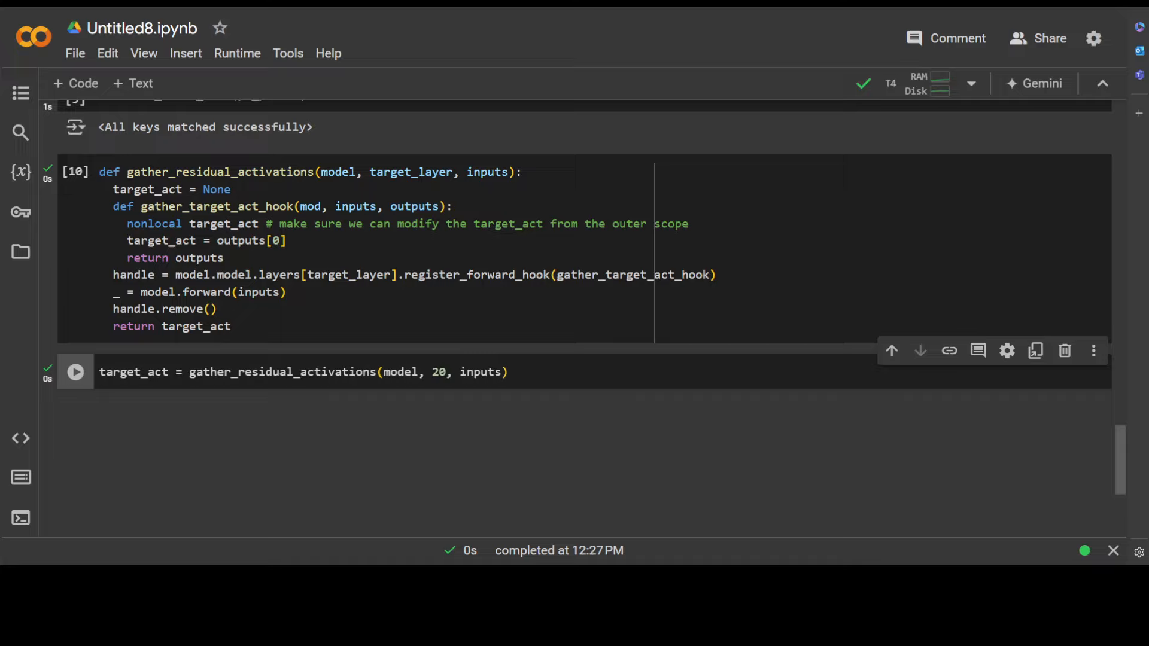
pyautogui.click(75, 372)
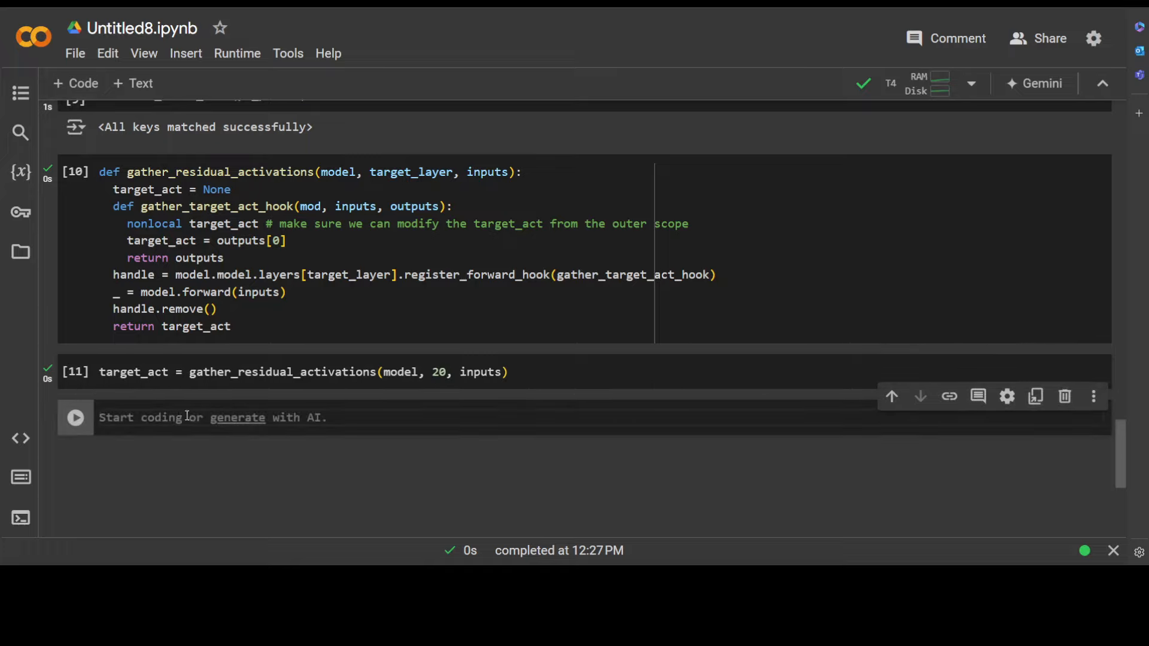
# Step: Run sae.cuda(), then encode target_act into sae_acts and decode the reconstruction
pyautogui.write('sae.cuda()')
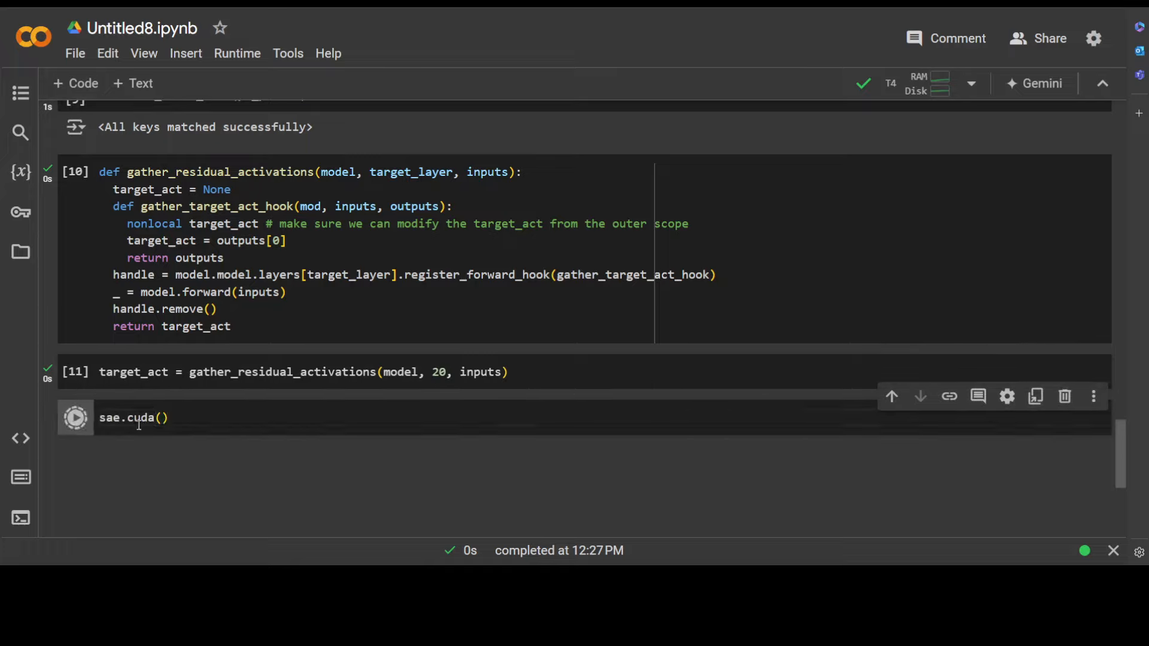
pyautogui.click(75, 418)
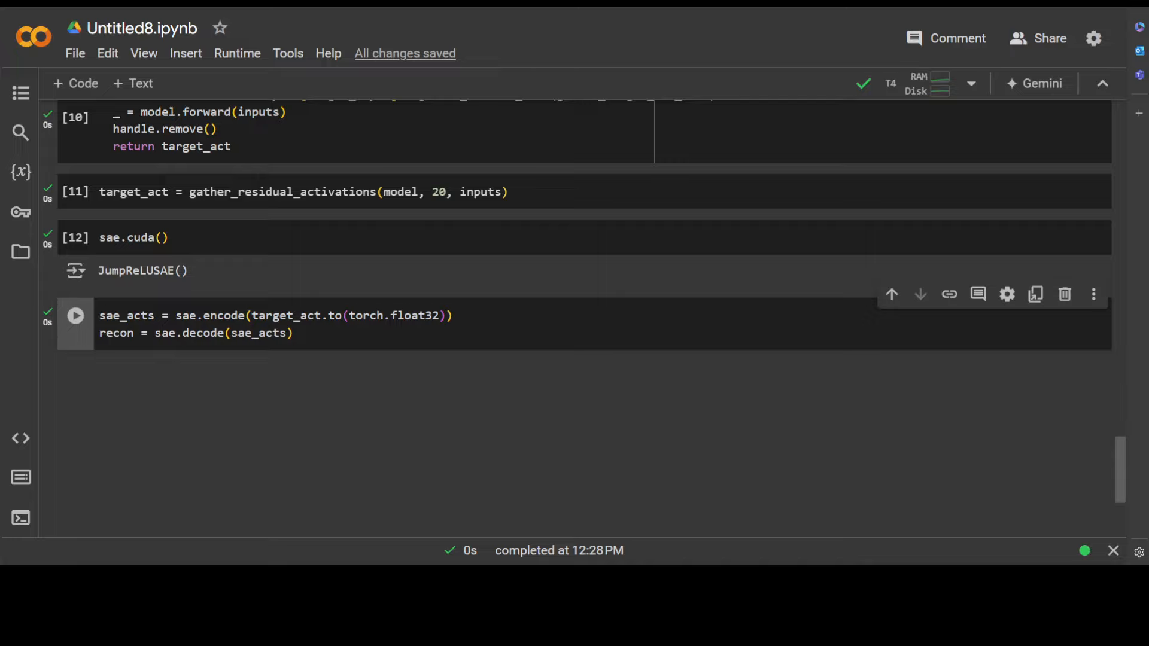
pyautogui.click(76, 316)
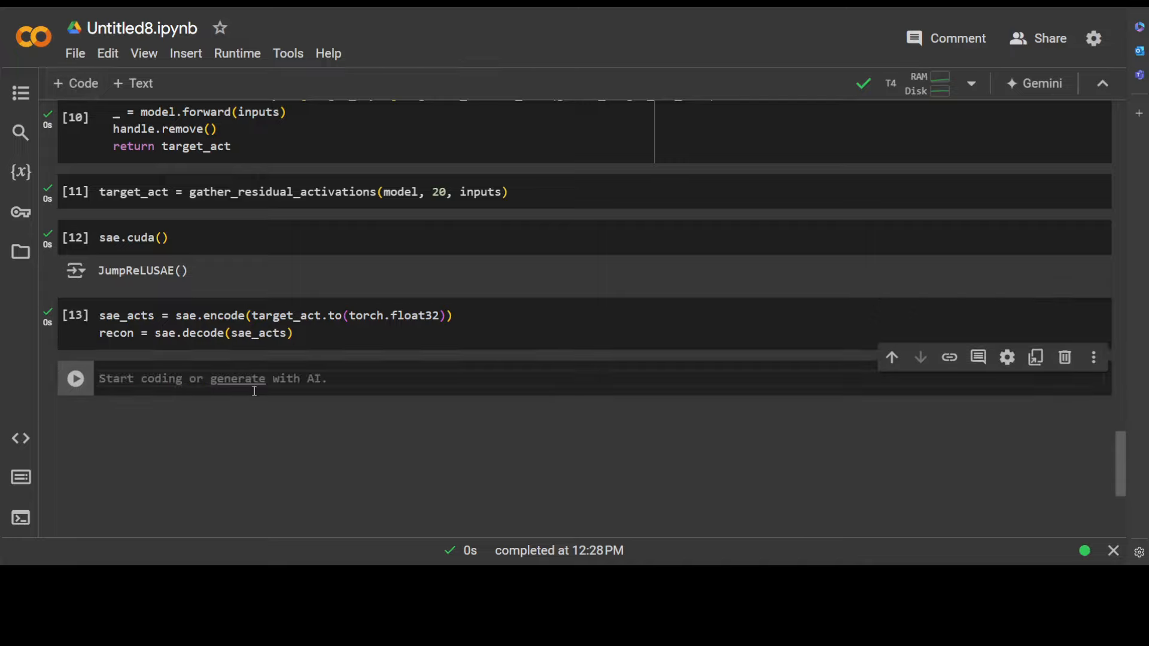
# Step: Compute the reconstruction's variance explained (0.8887) with the 1 - torch.mean(...)/var() expression
pyautogui.write('1 - torch.mean((recon[:, 1:] - target_act[:, 1:].to(torch.float32)) **2) / (target_act[:, 1:].to(torch.float32).var())')
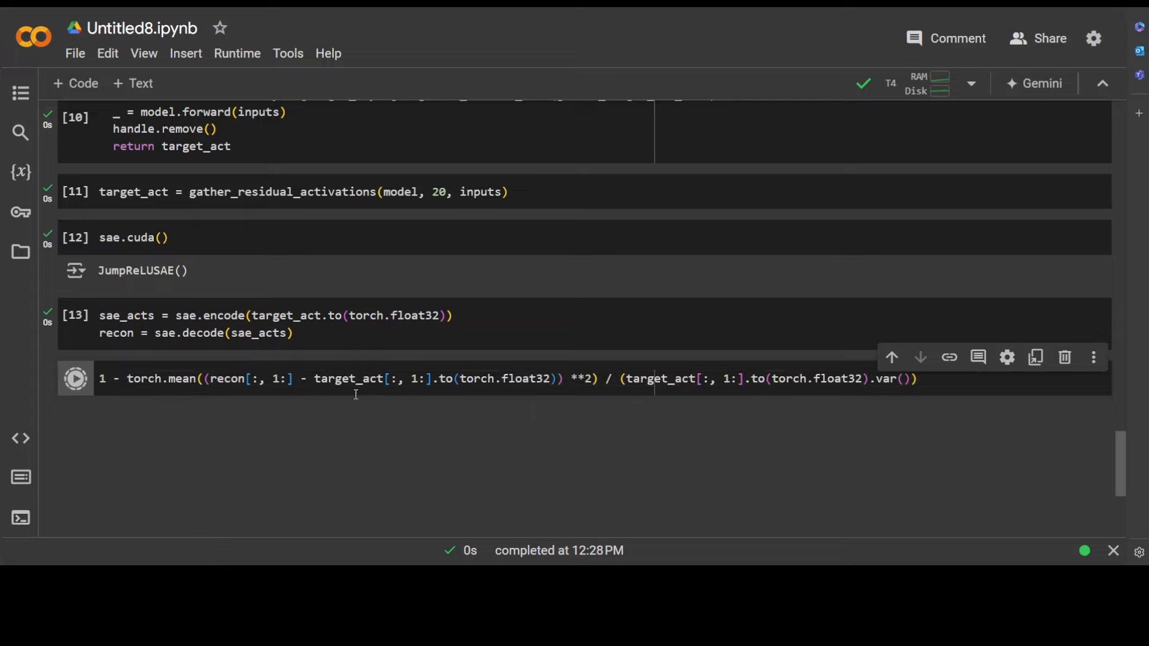
pyautogui.click(75, 378)
pyautogui.write('(sae_acts > 1).sum(-1)')
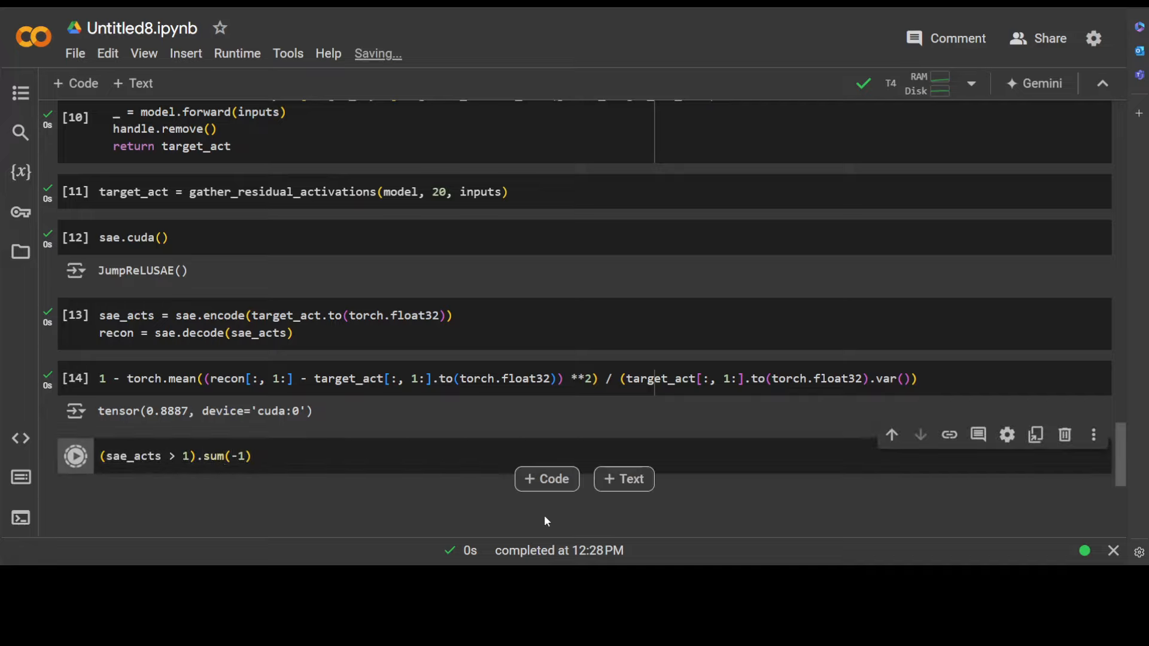
# Step: Run the (sae_acts > 1).sum(-1) L0 cell and the sae_acts.max(-1) top-feature cell
pyautogui.click(75, 456)
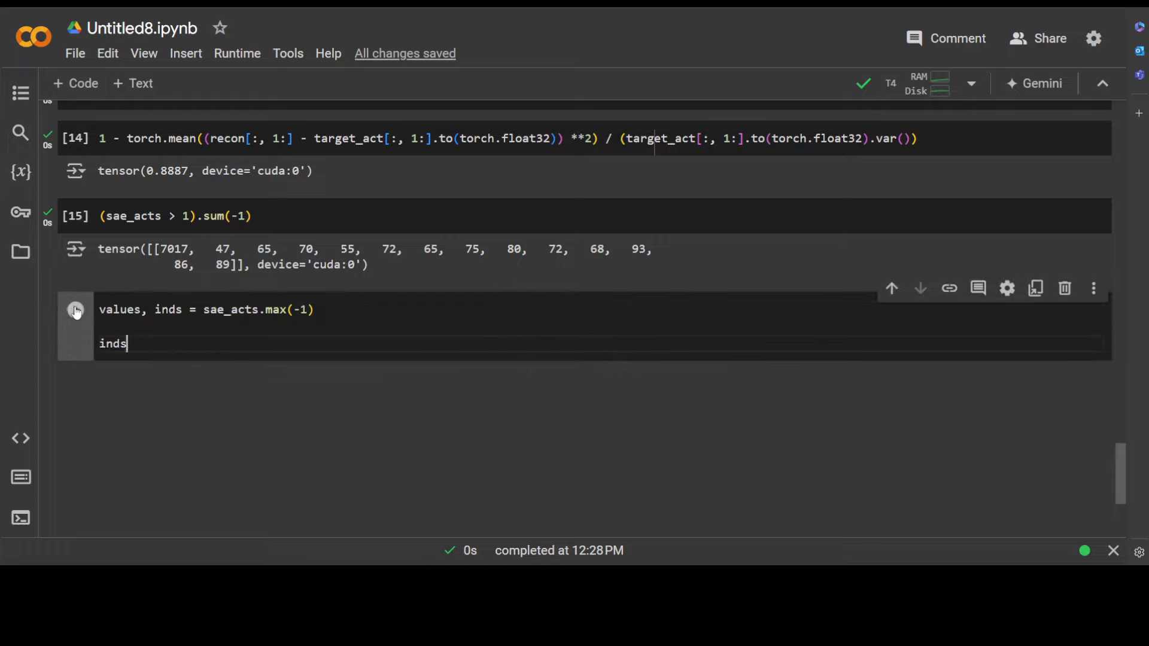
pyautogui.click(76, 310)
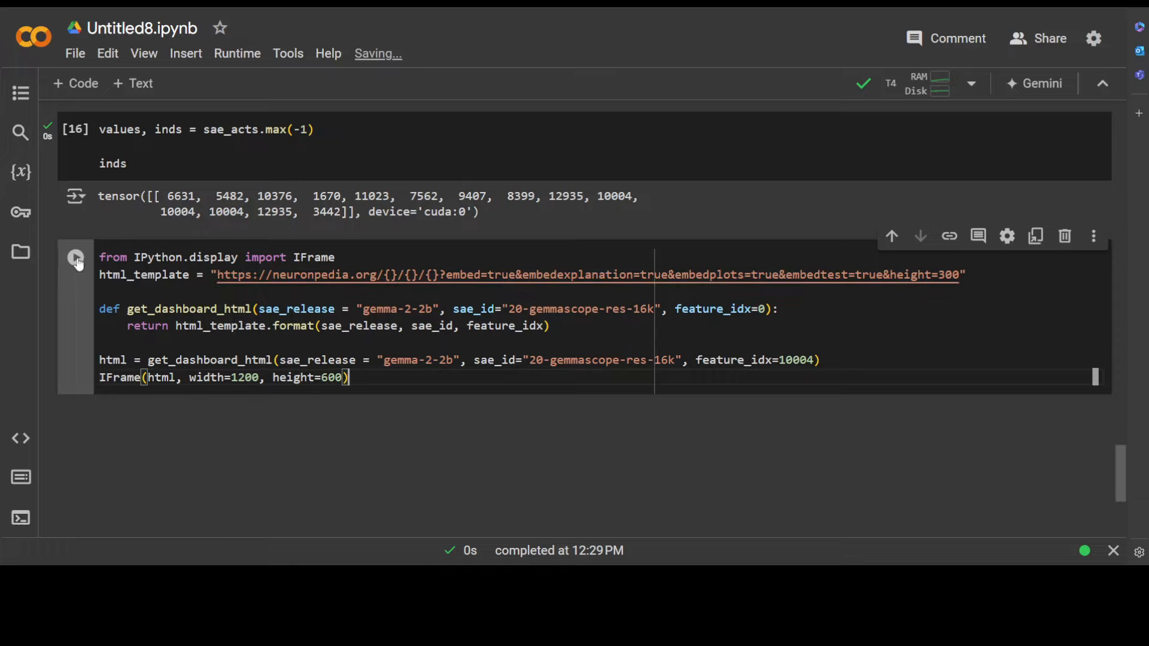
pyautogui.click(76, 257)
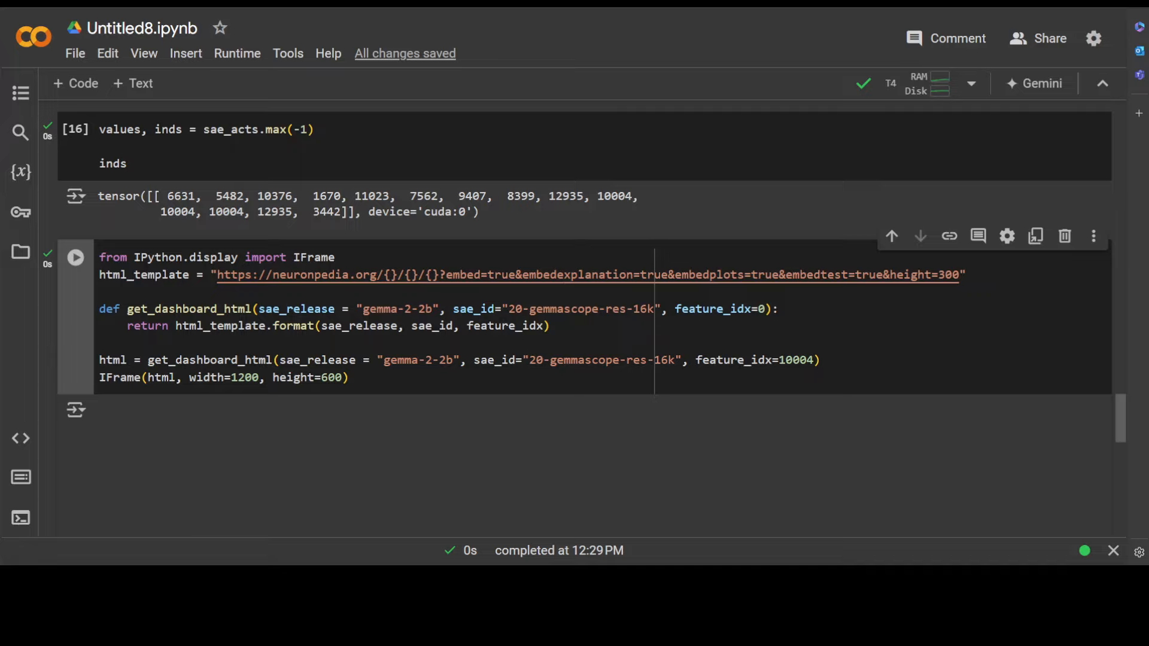
pyautogui.click(75, 257)
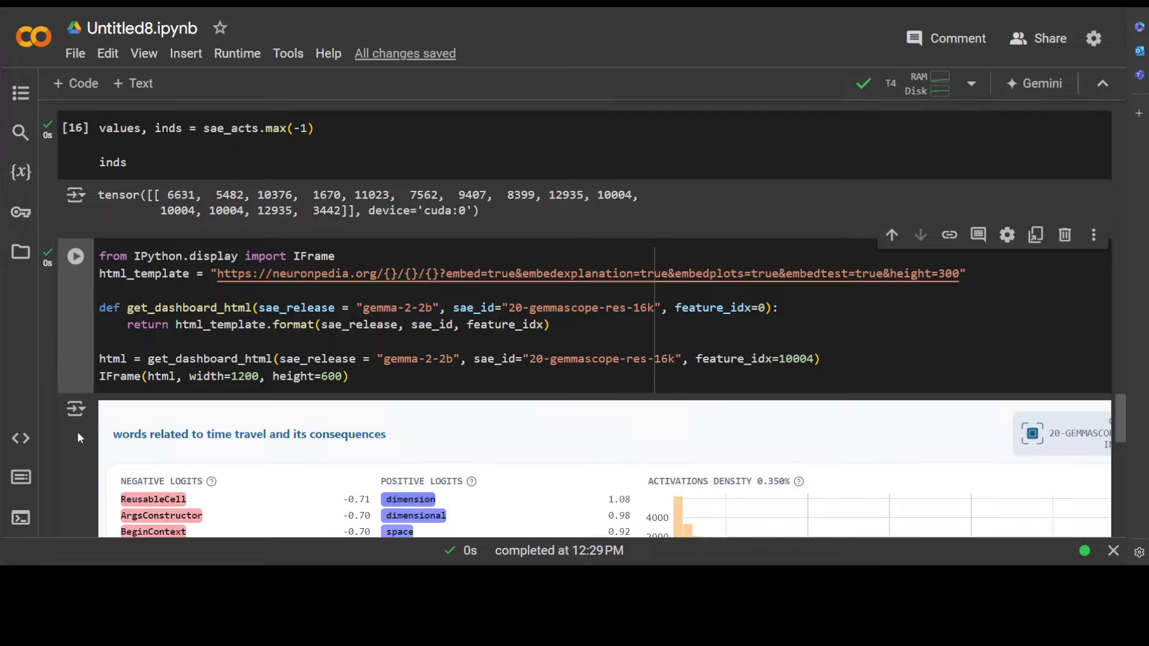
pyautogui.scroll(-3)
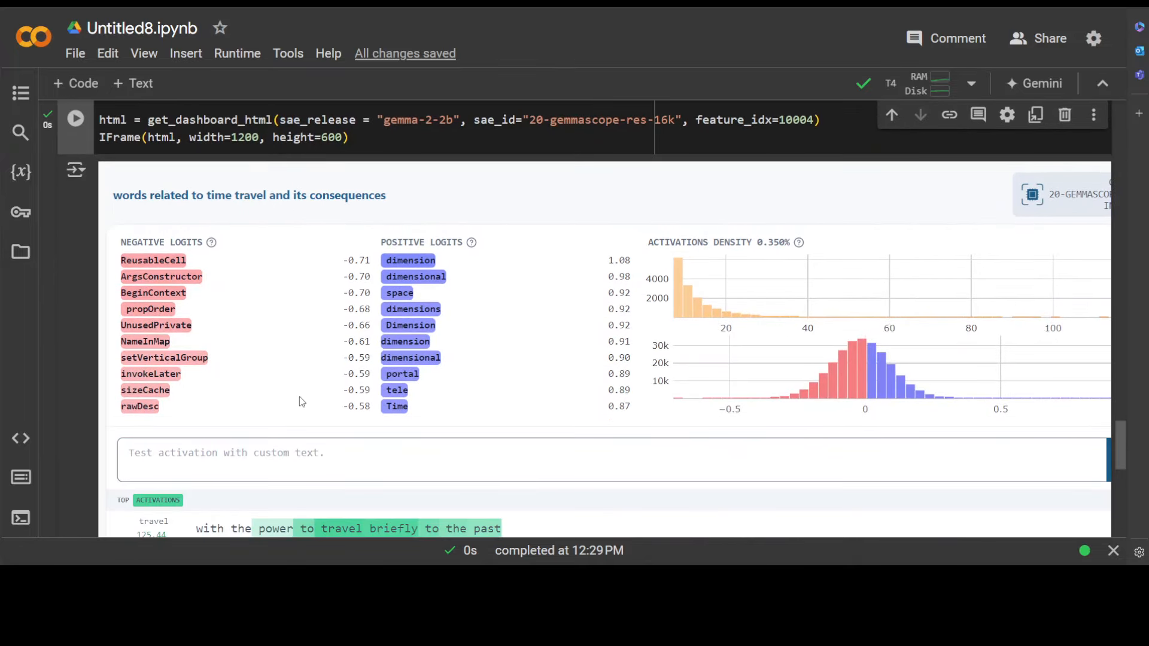
pyautogui.moveTo(189, 257)
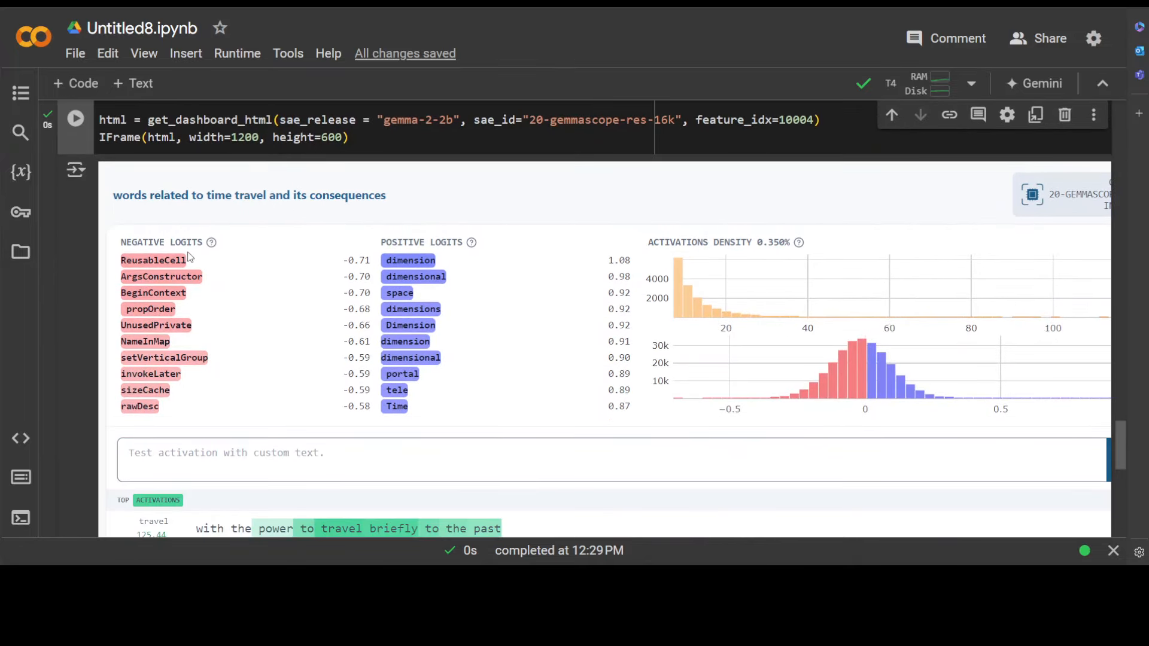
pyautogui.moveTo(445, 288)
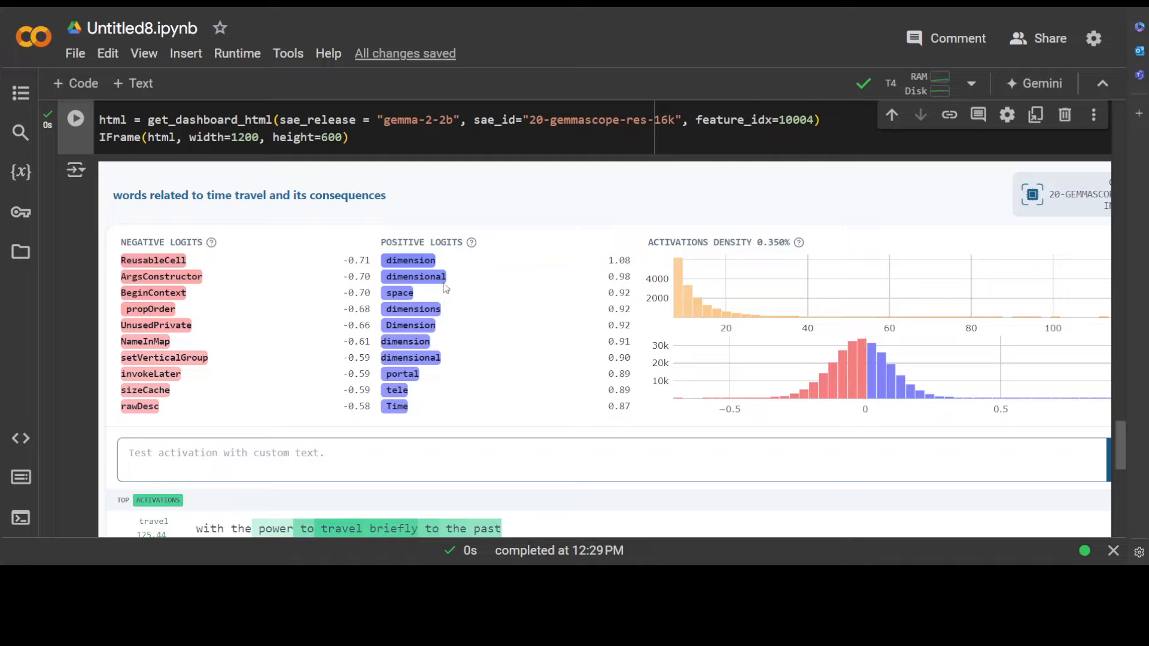
pyautogui.moveTo(477, 362)
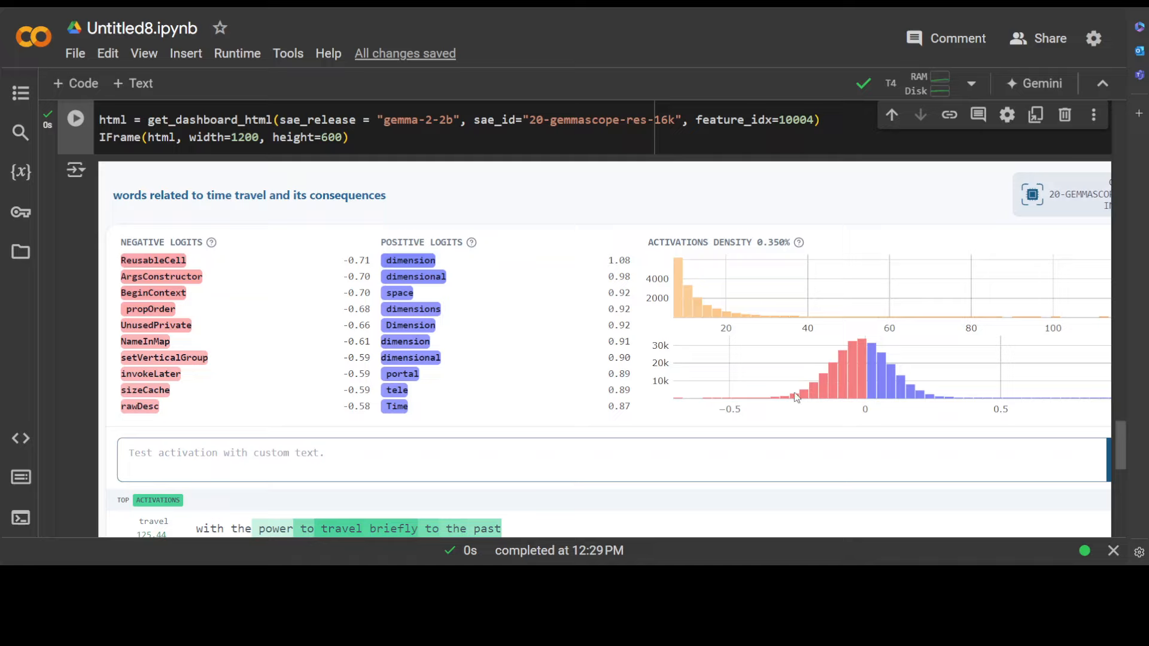
pyautogui.moveTo(924, 387)
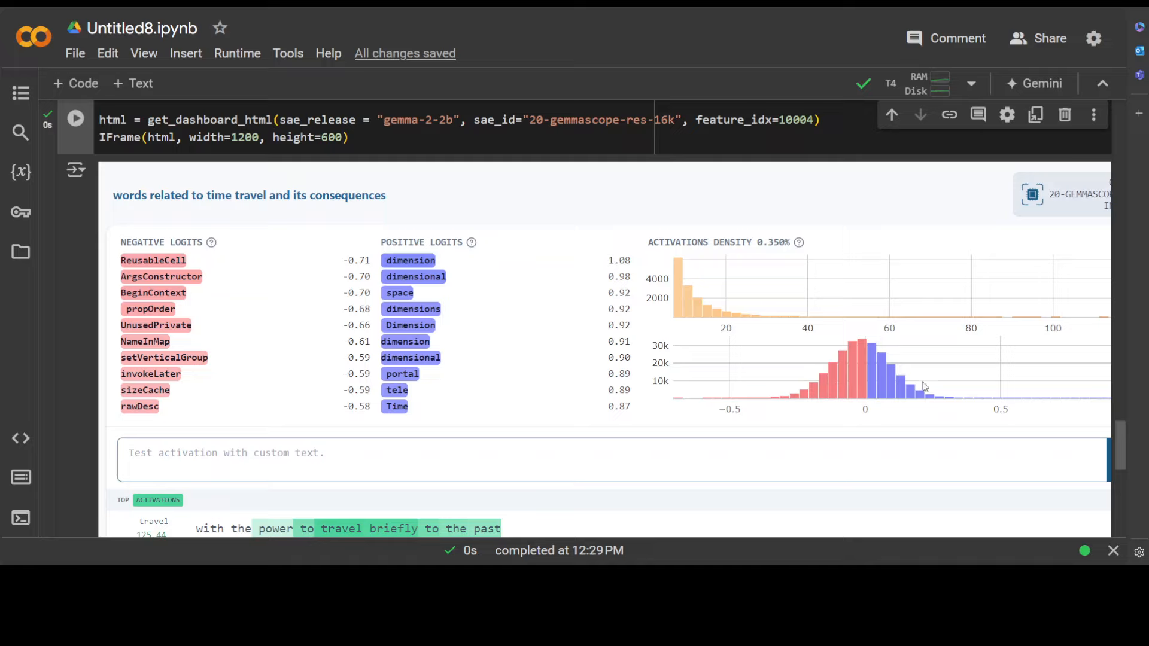
pyautogui.scroll(-3)
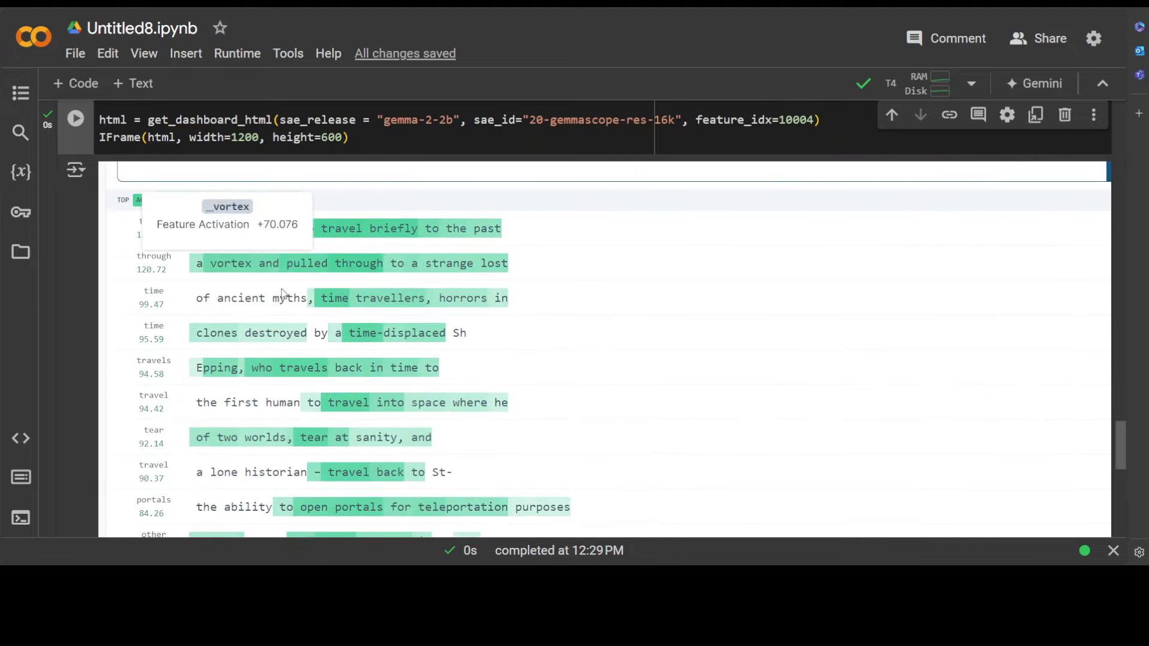
pyautogui.moveTo(669, 394)
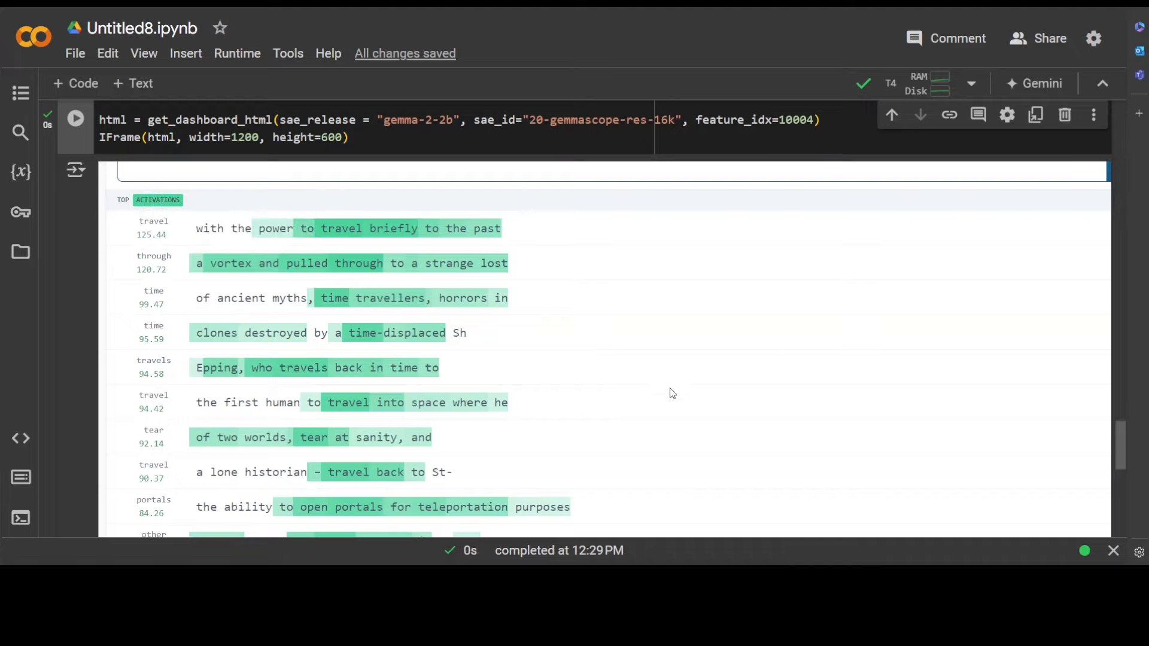
pyautogui.moveTo(323, 245)
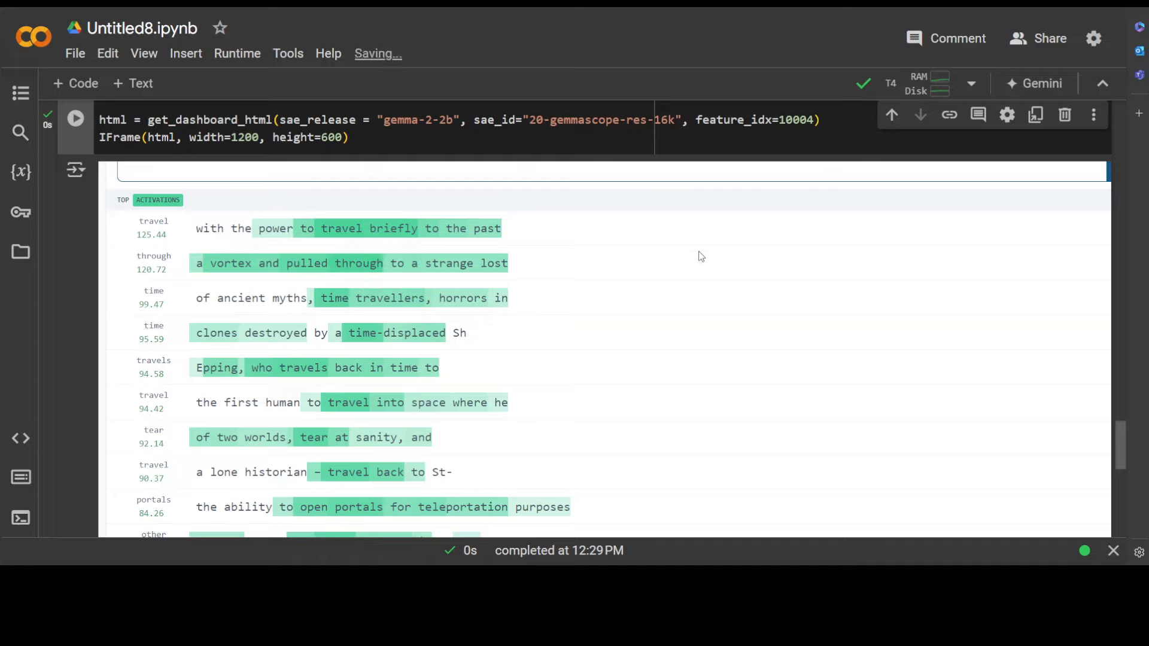
pyautogui.moveTo(341, 228)
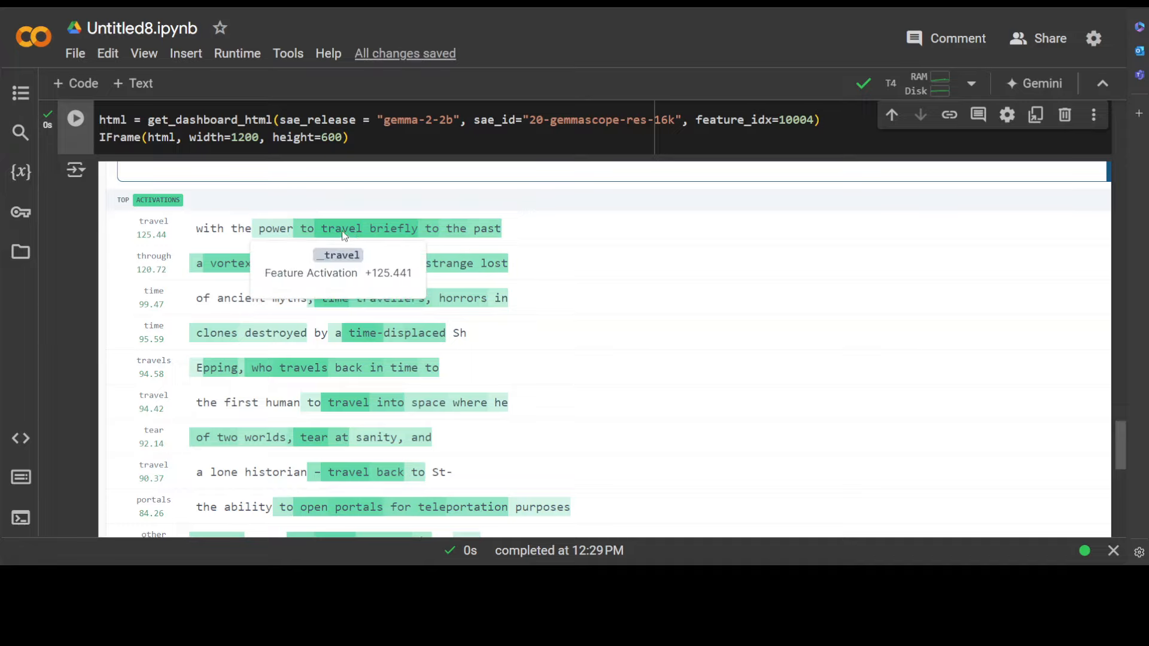
pyautogui.scroll(-3)
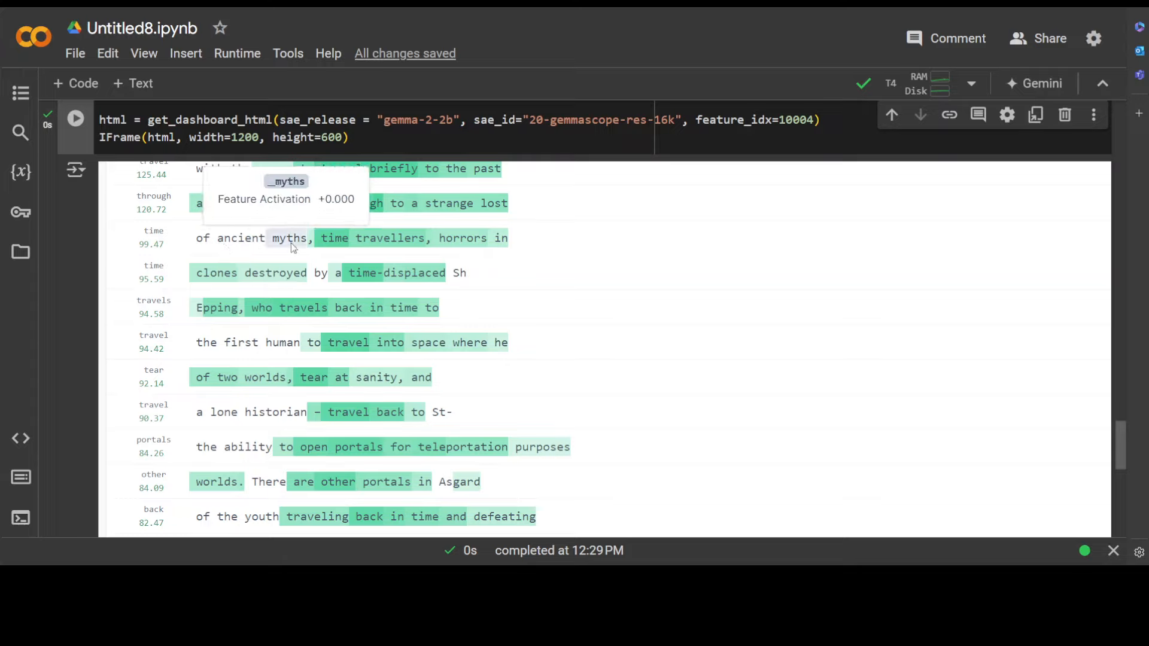
pyautogui.moveTo(241, 238)
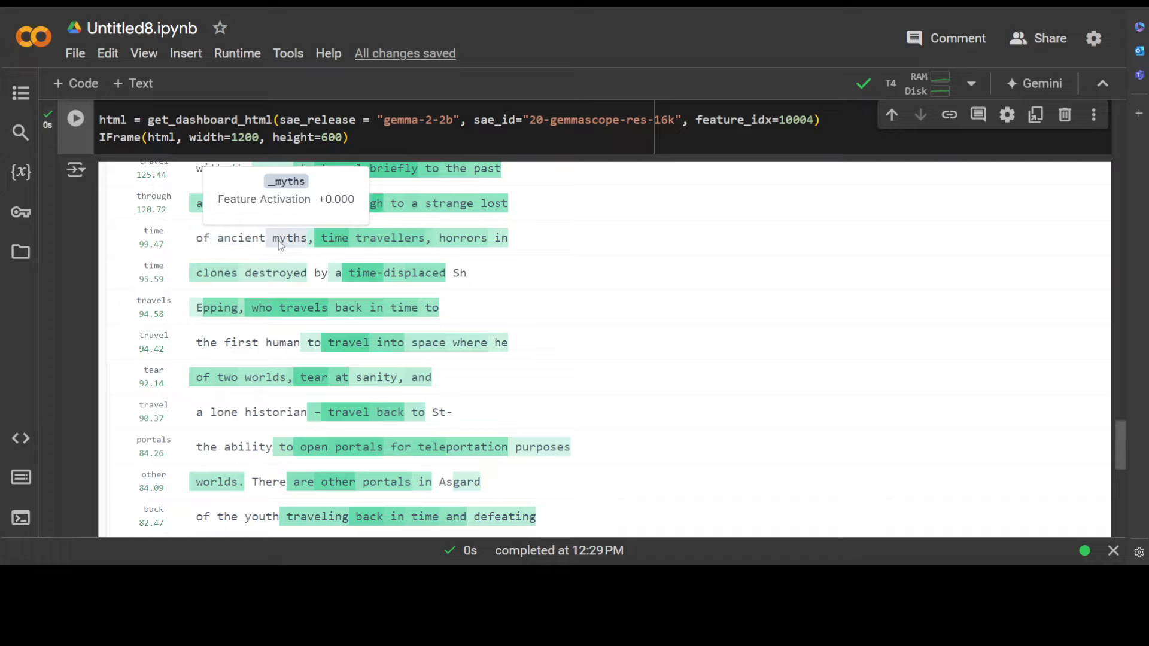
pyautogui.scroll(-3)
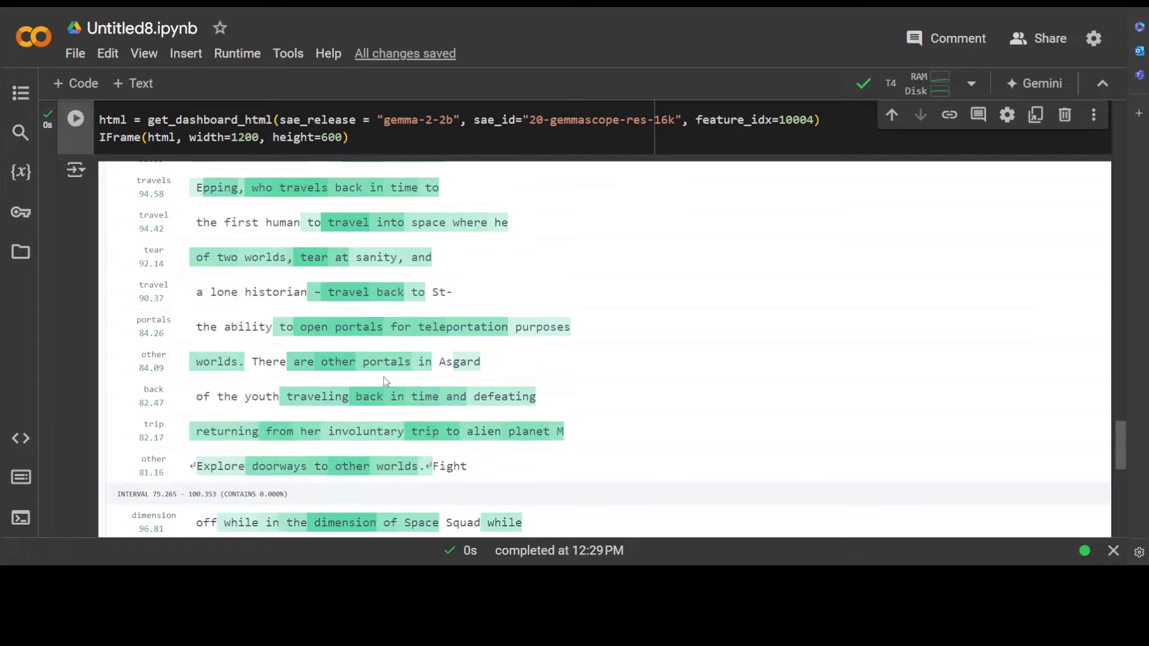
pyautogui.scroll(-3)
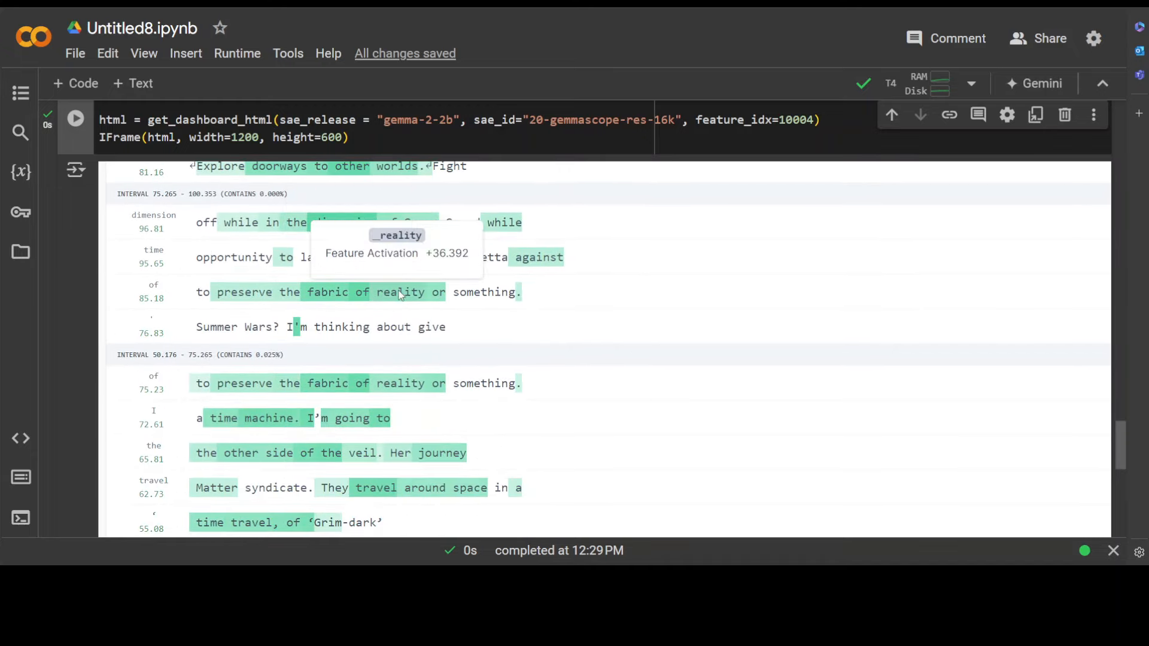
pyautogui.scroll(-3)
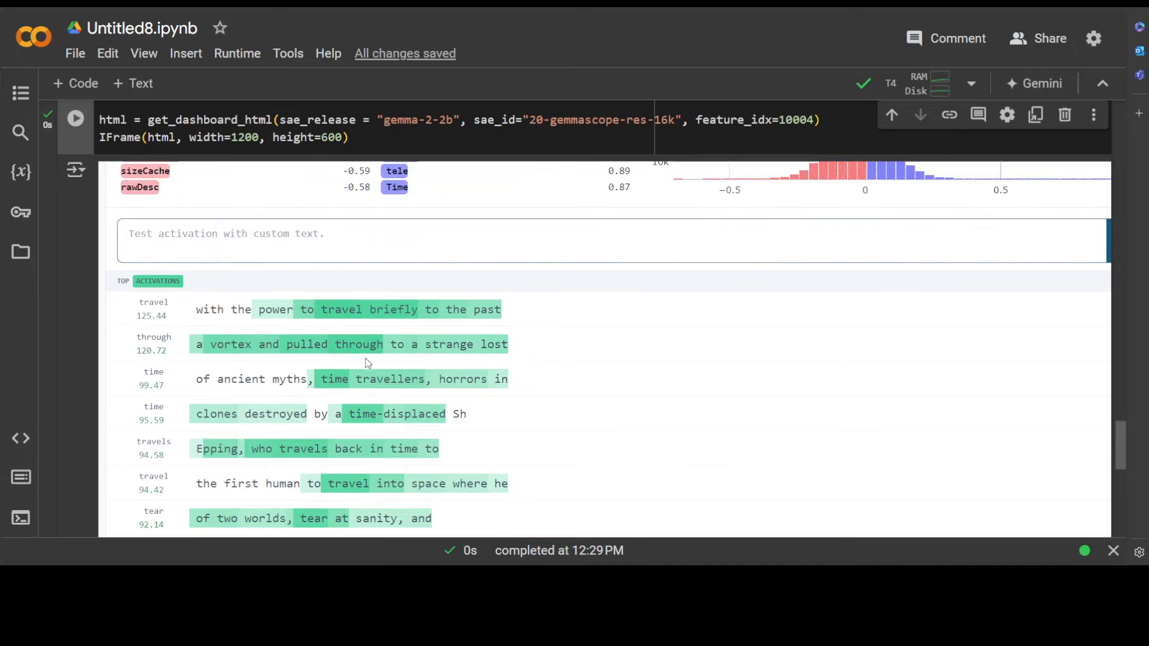
pyautogui.moveTo(546, 366)
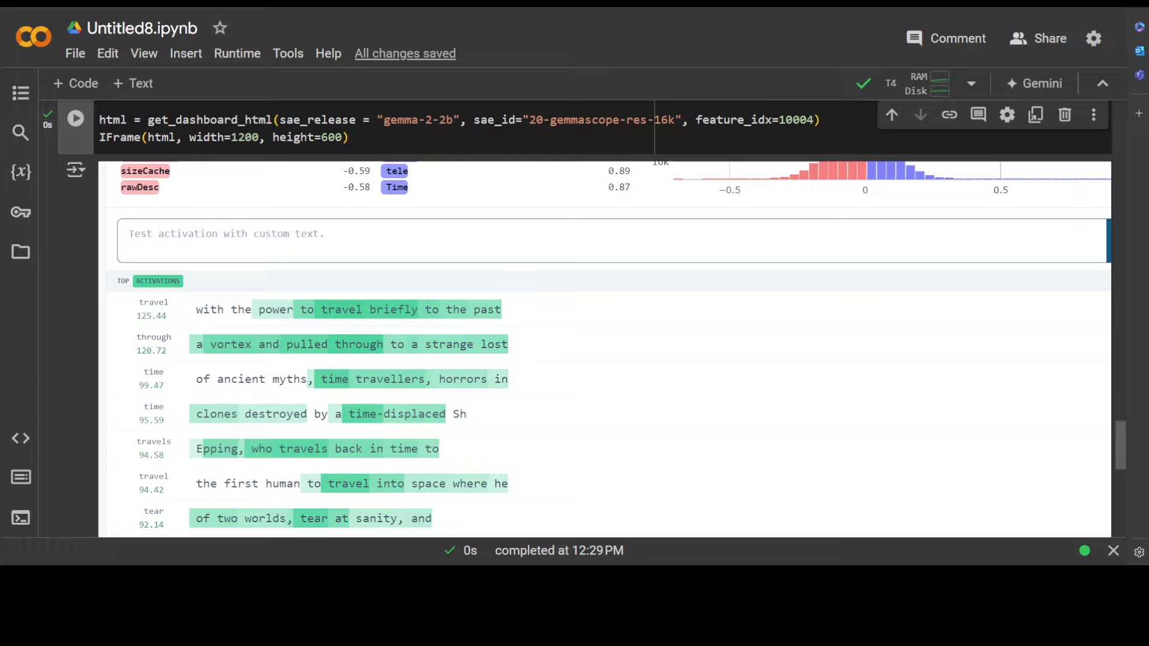
pyautogui.moveTo(696, 287)
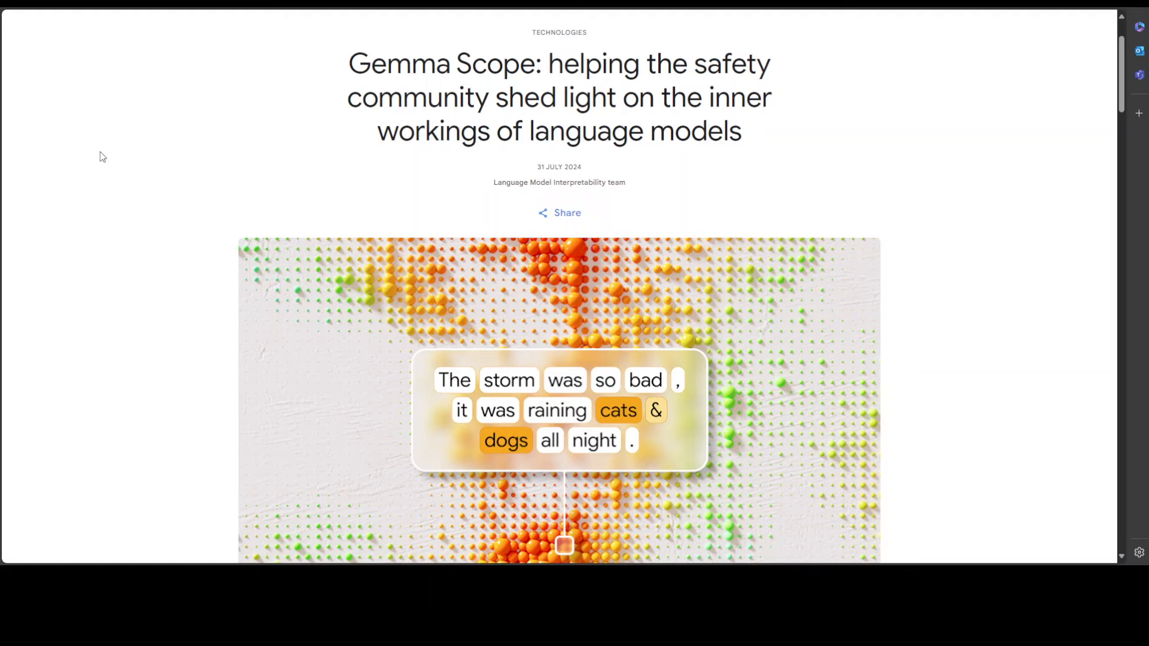
pyautogui.moveTo(160, 136)
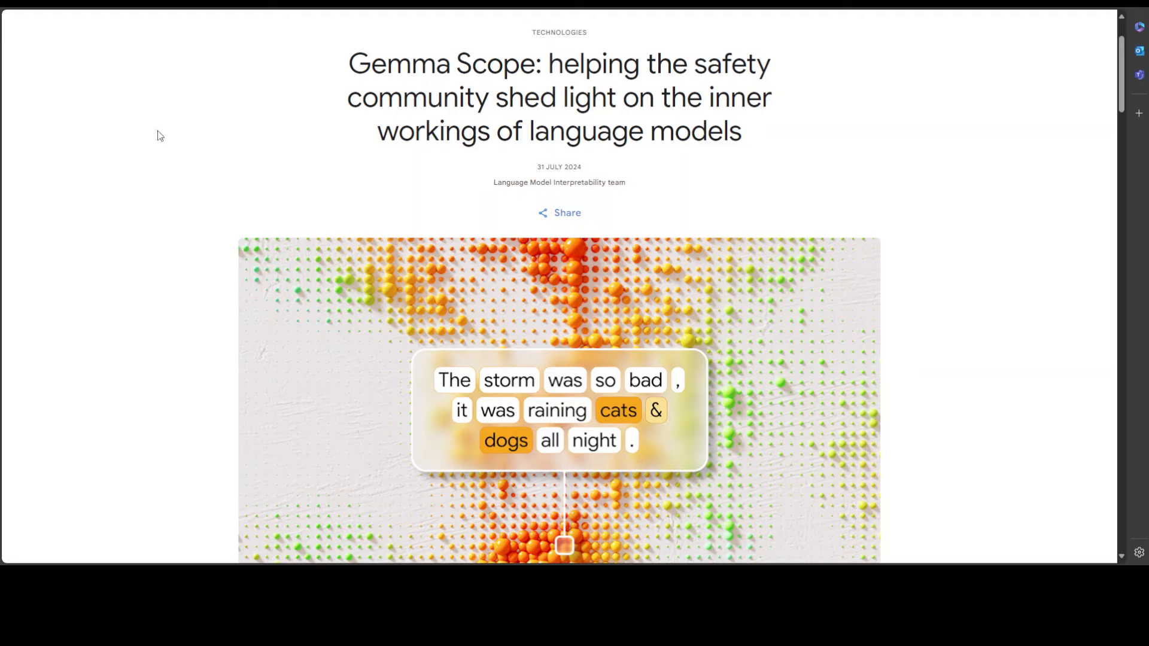